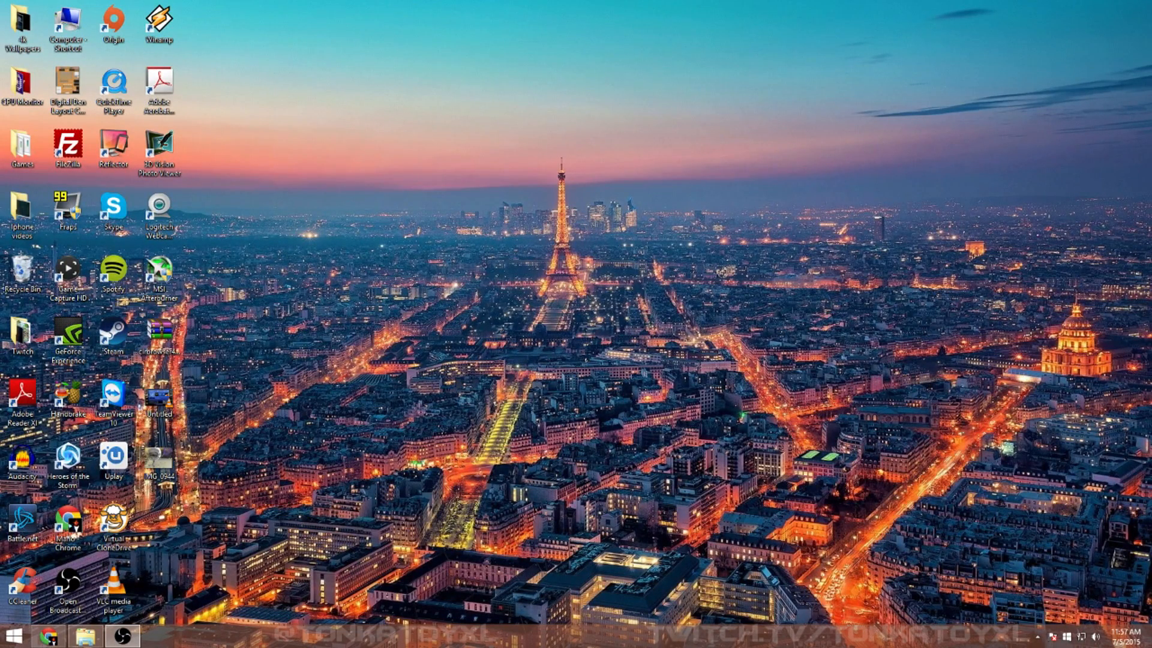
{"action": "mouse_move", "coordinate": [802, 440]}
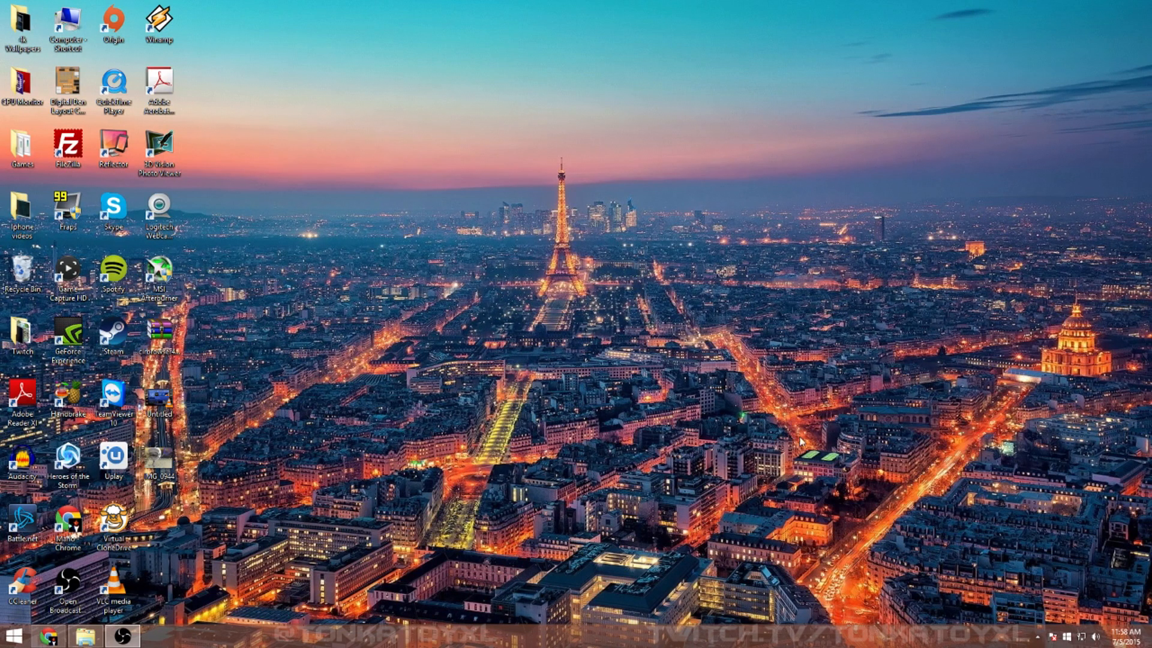
{"action": "mouse_move", "coordinate": [553, 342]}
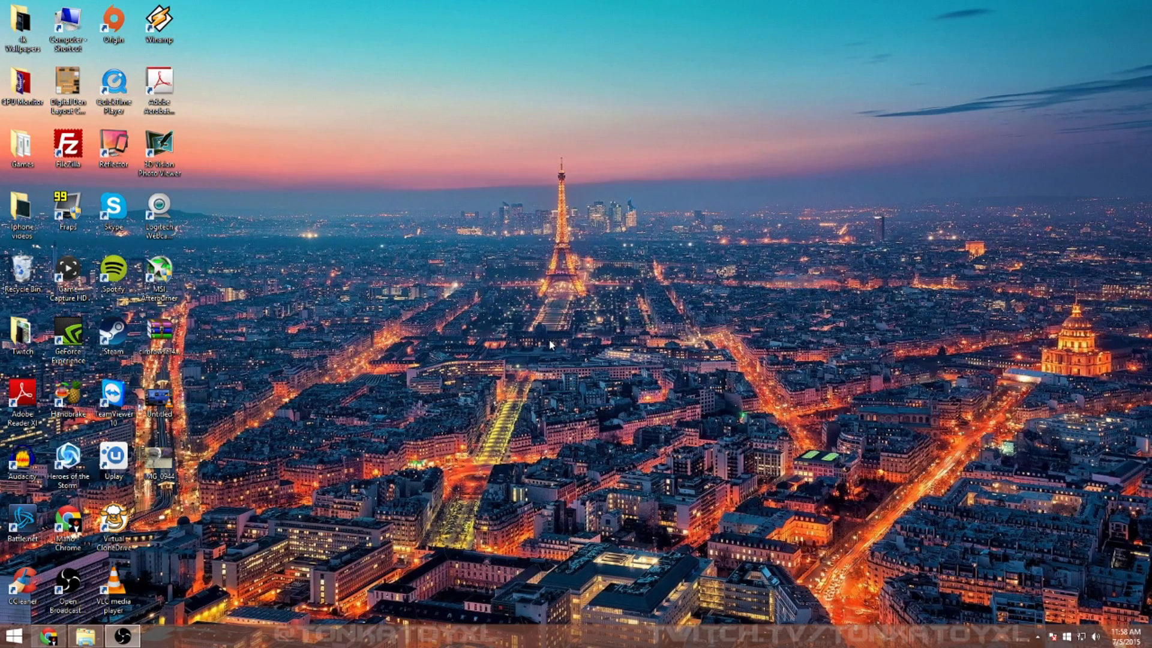
{"action": "mouse_move", "coordinate": [575, 330]}
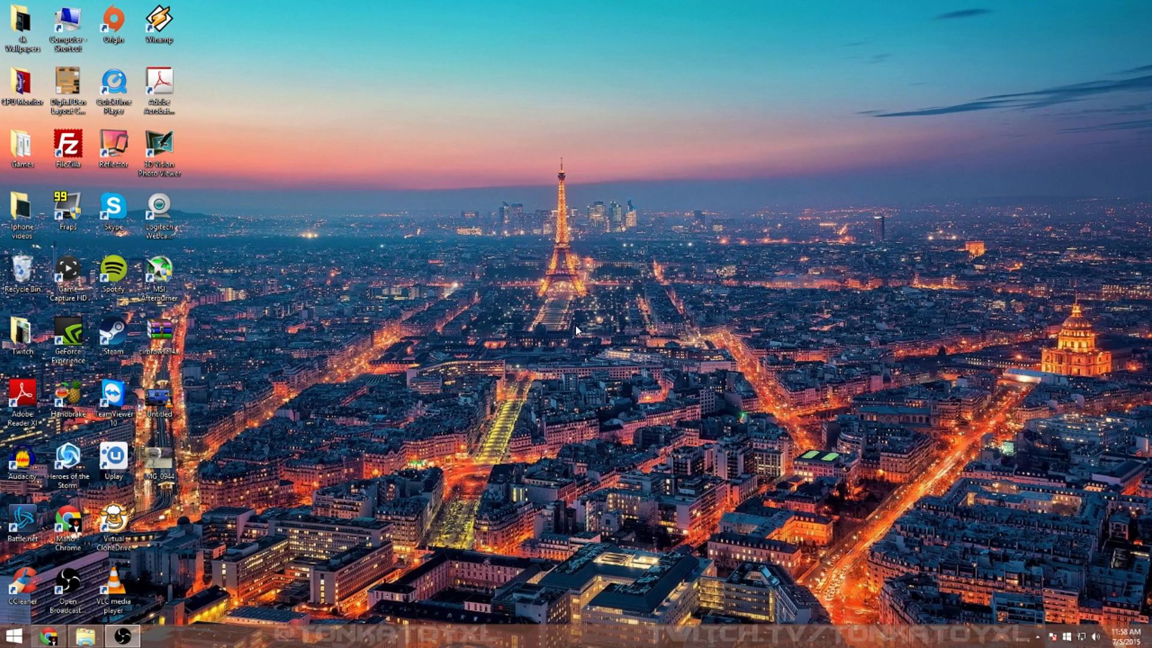
{"action": "mouse_move", "coordinate": [573, 331]}
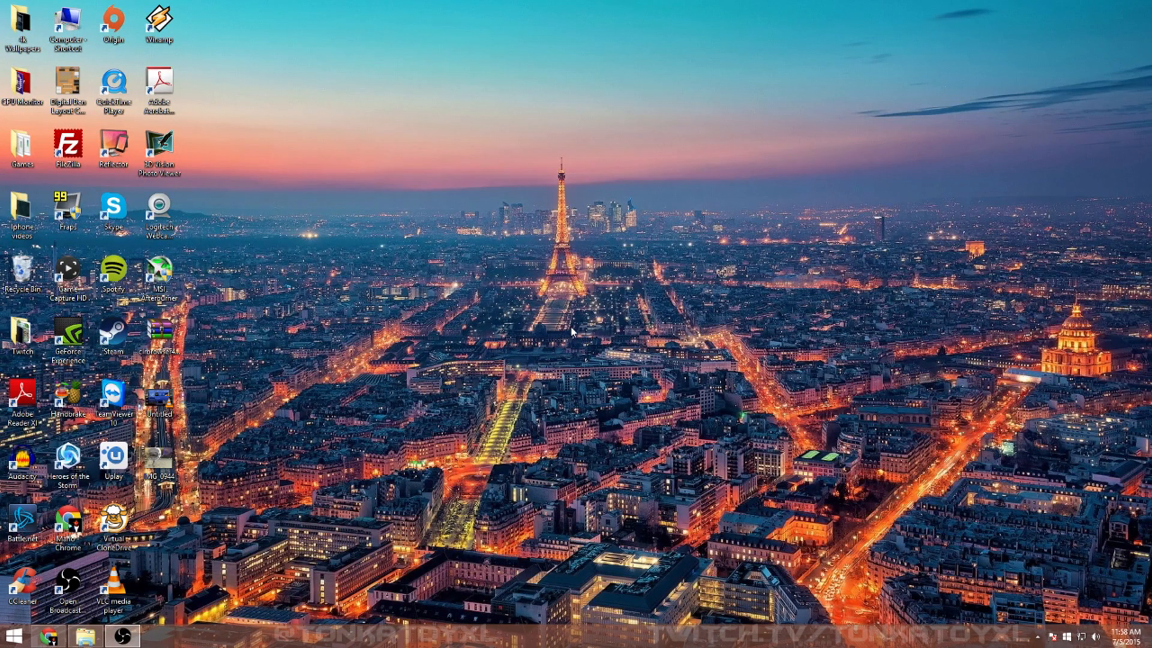
{"action": "mouse_move", "coordinate": [567, 332]}
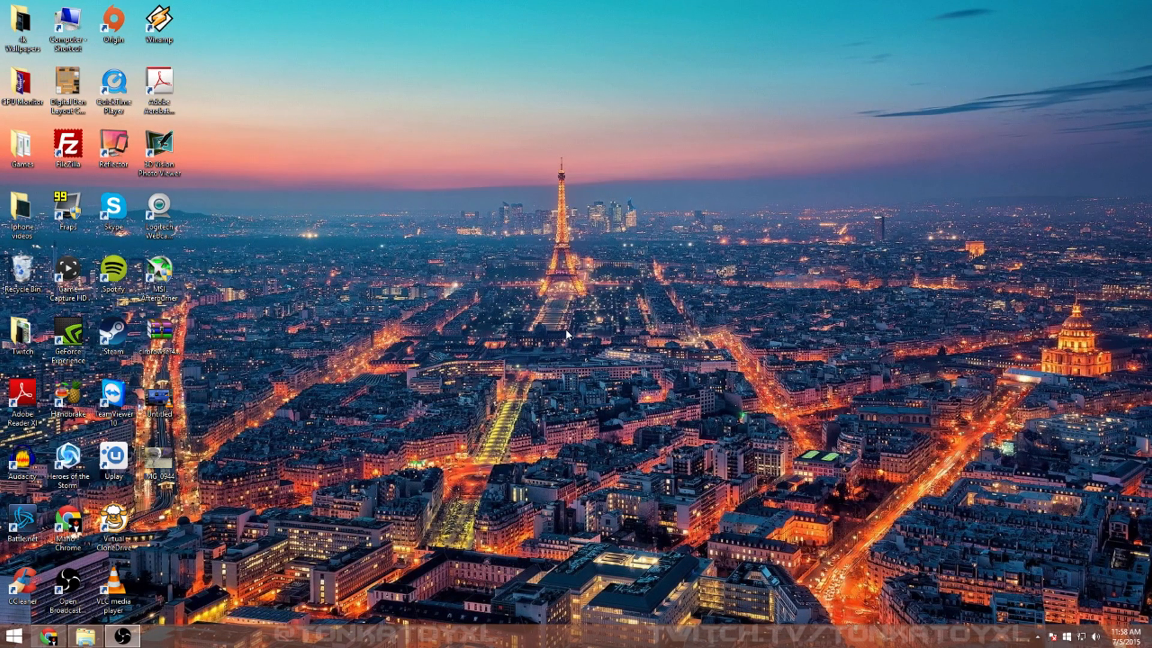
{"action": "mouse_move", "coordinate": [568, 336]}
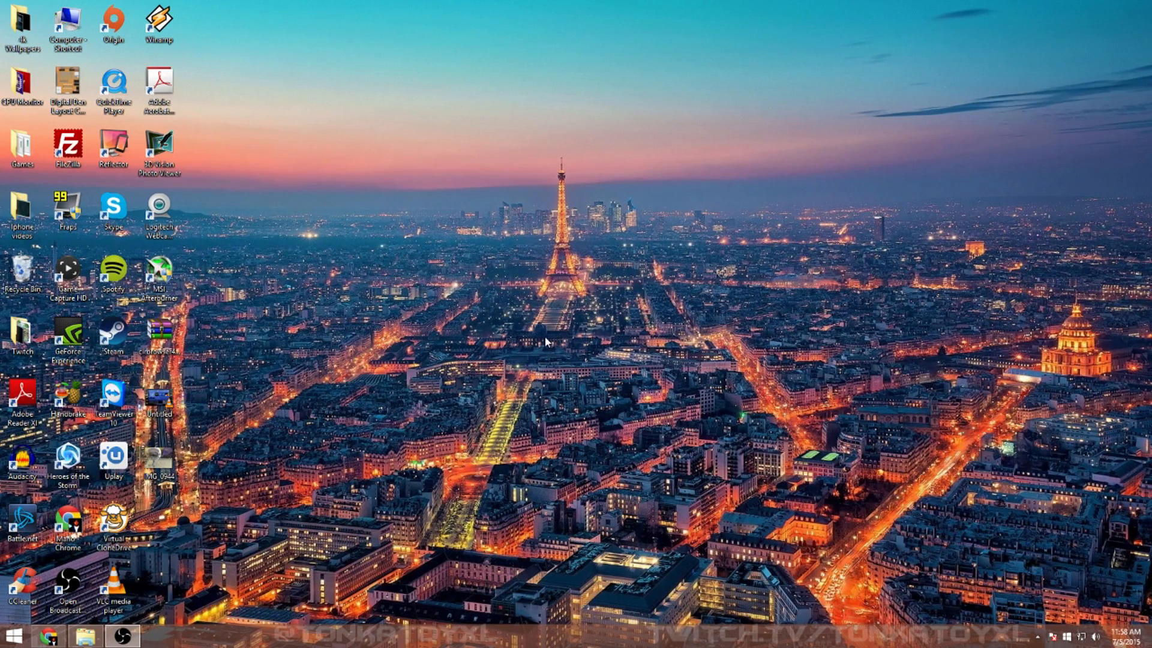
{"action": "mouse_move", "coordinate": [280, 541]}
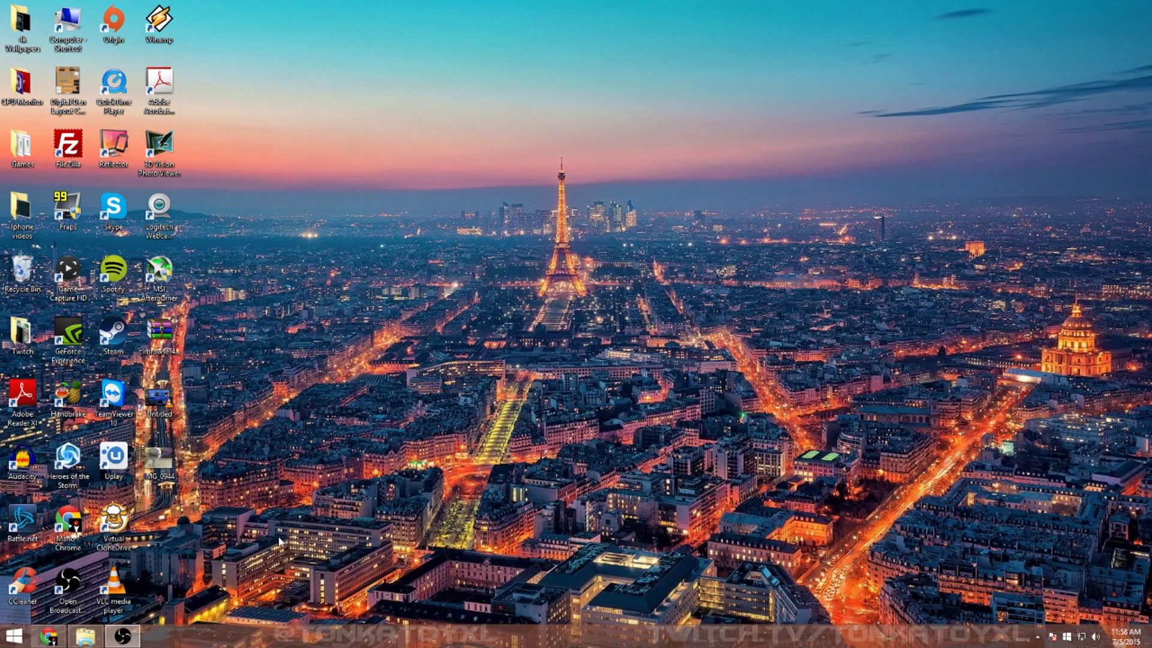
{"action": "mouse_move", "coordinate": [286, 541]}
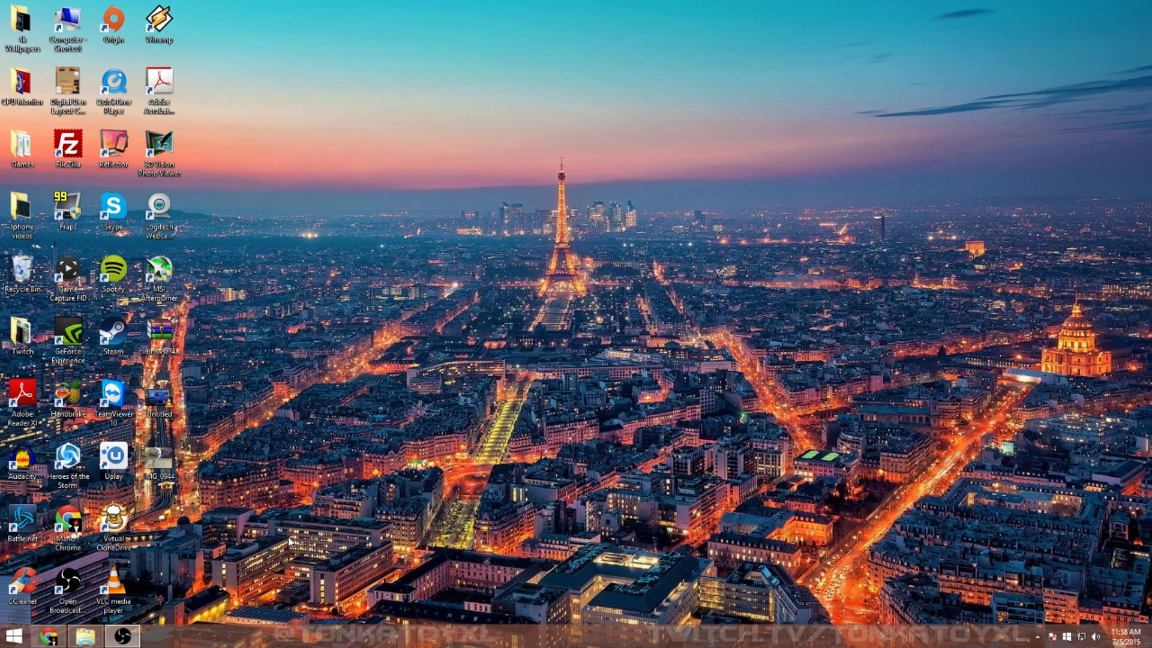
{"action": "mouse_move", "coordinate": [306, 412]}
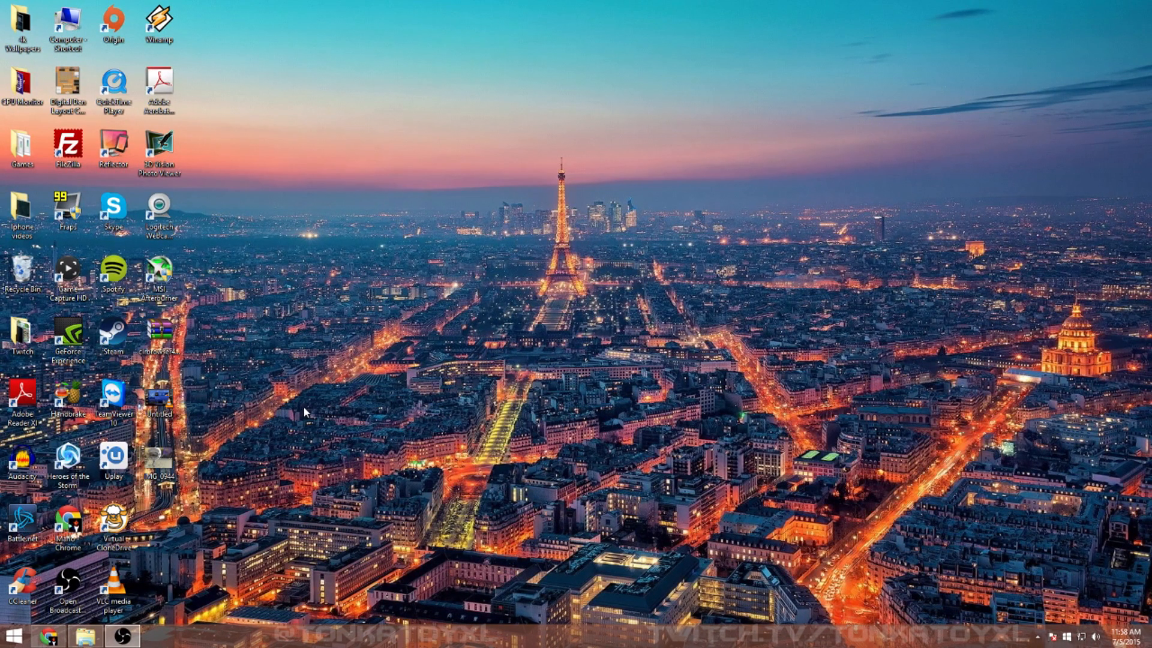
{"action": "mouse_move", "coordinate": [659, 578]}
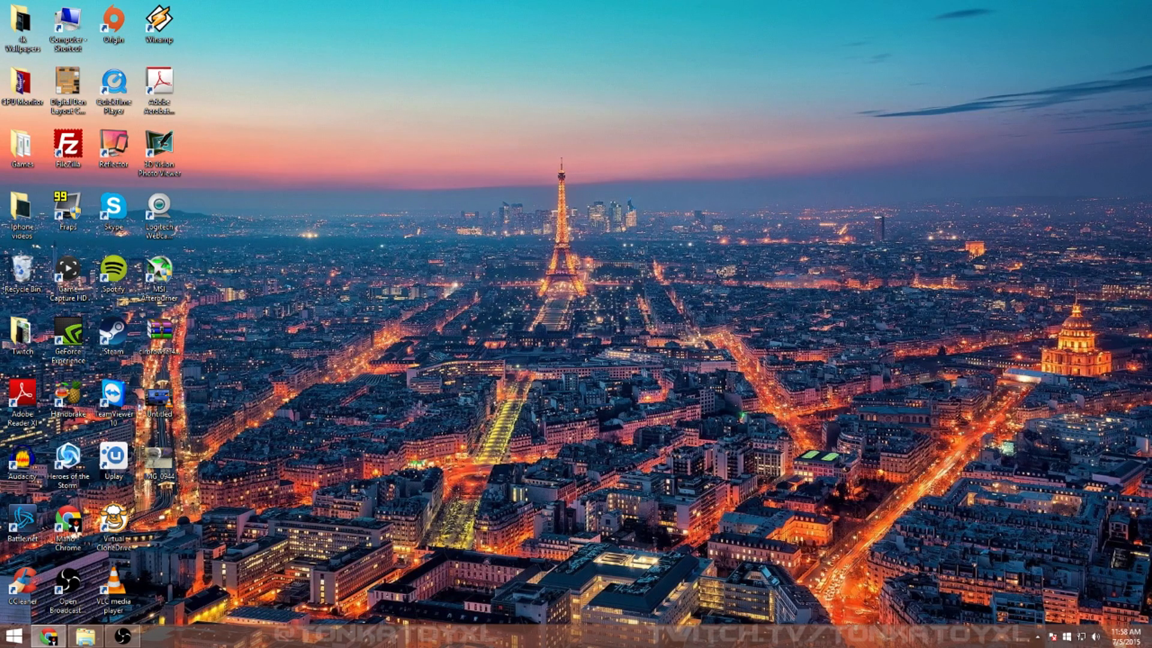
{"action": "mouse_move", "coordinate": [915, 484]}
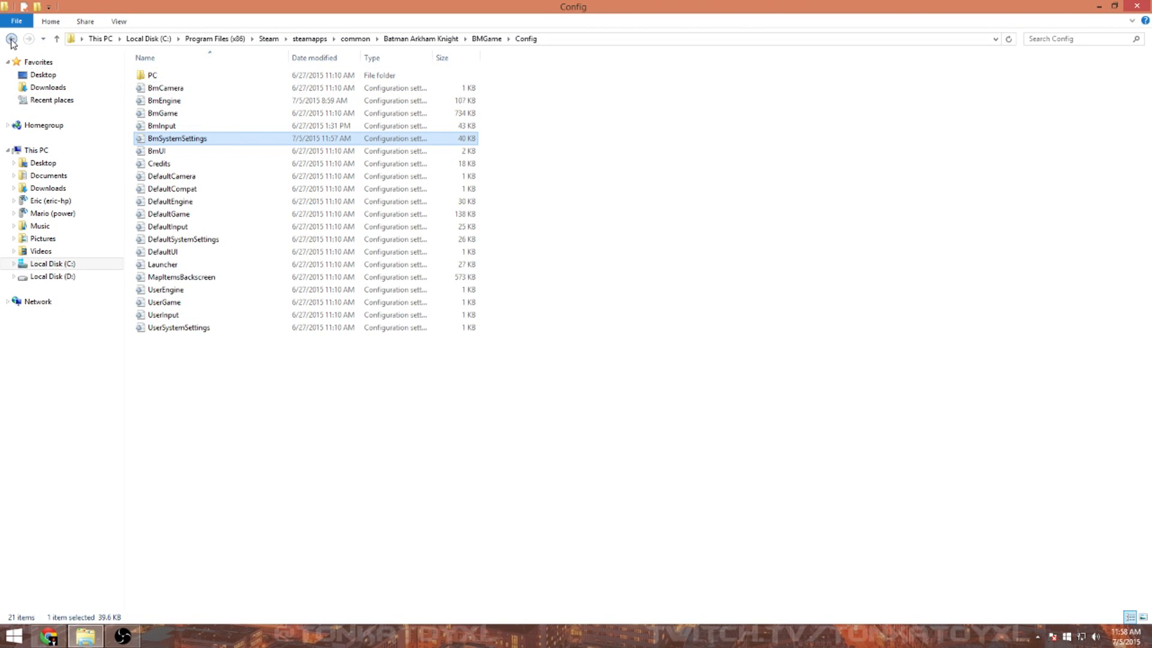
{"action": "mouse_move", "coordinate": [12, 38]}
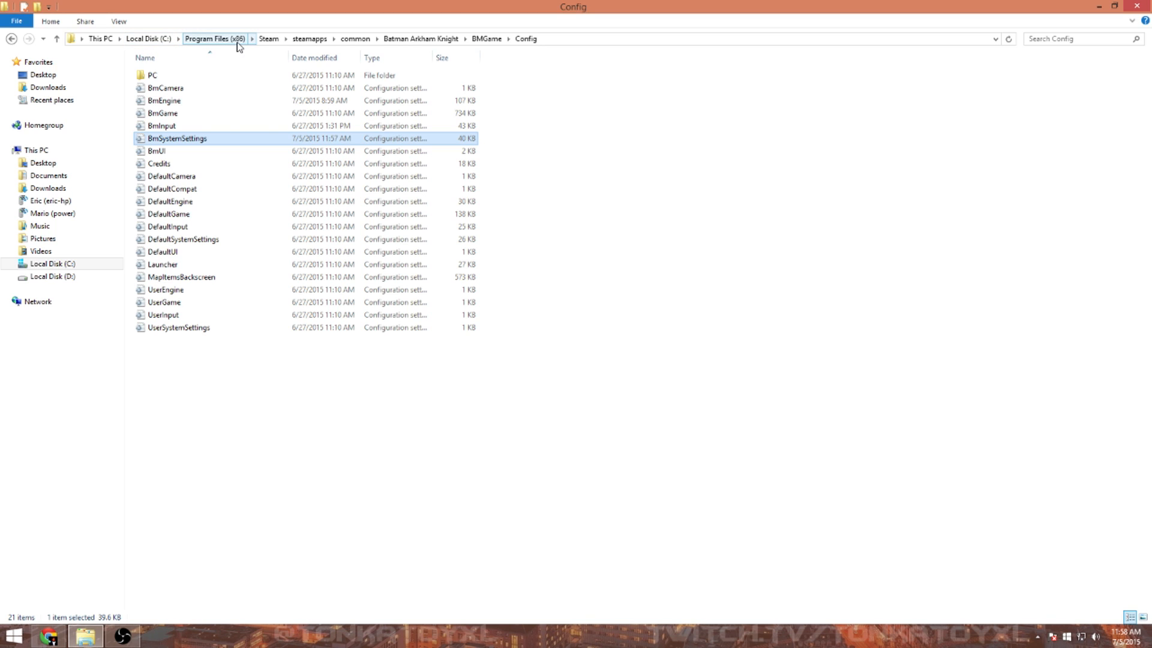
{"action": "mouse_move", "coordinate": [645, 302]}
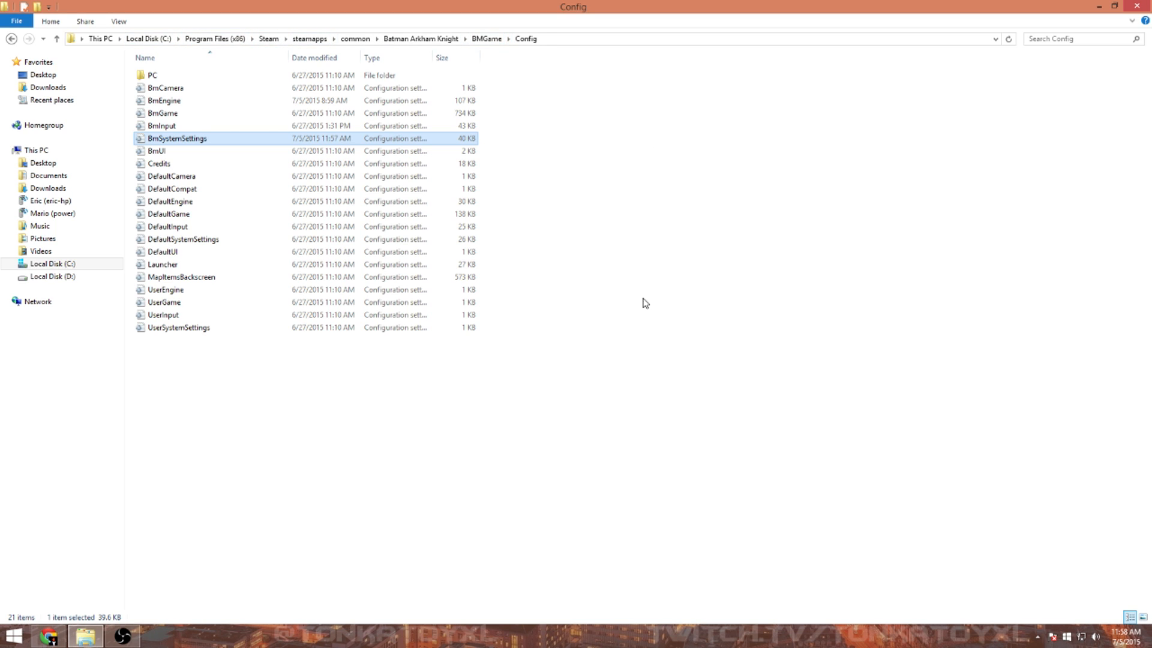
{"action": "mouse_move", "coordinate": [267, 38]}
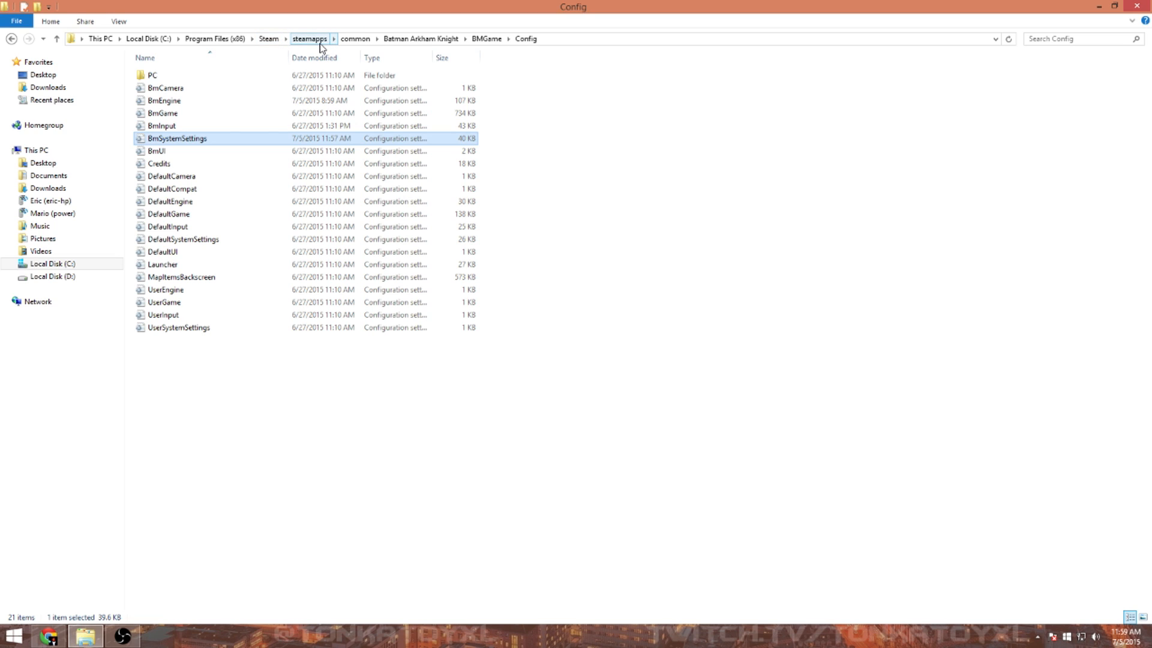
{"action": "mouse_move", "coordinate": [355, 38]}
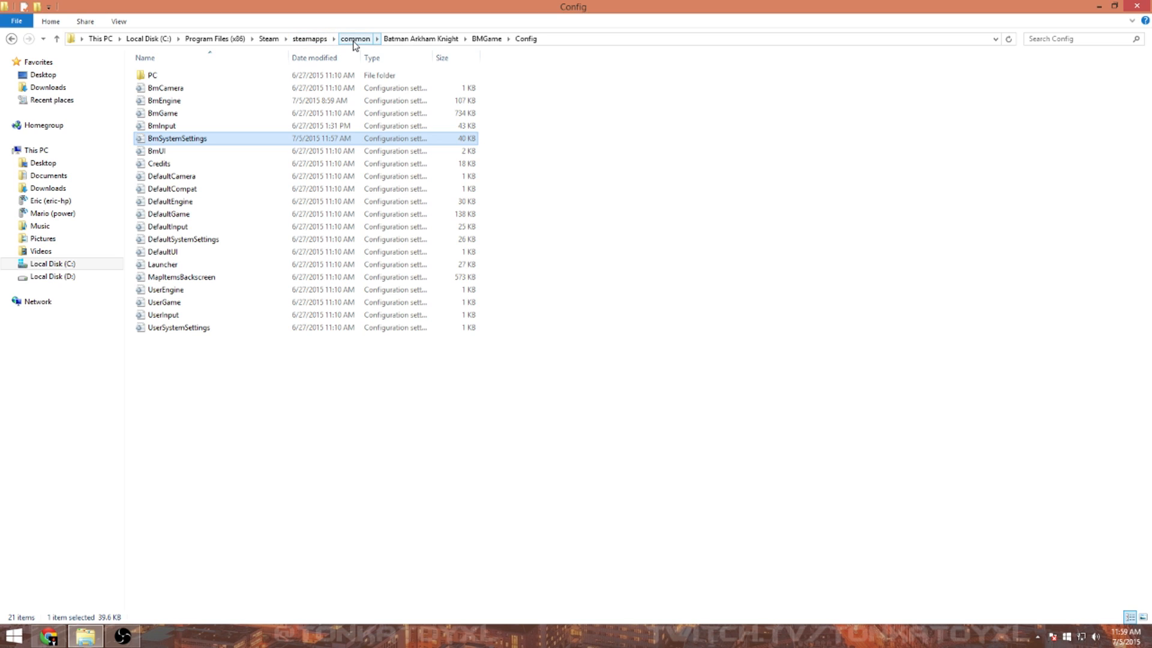
{"action": "mouse_move", "coordinate": [420, 38]}
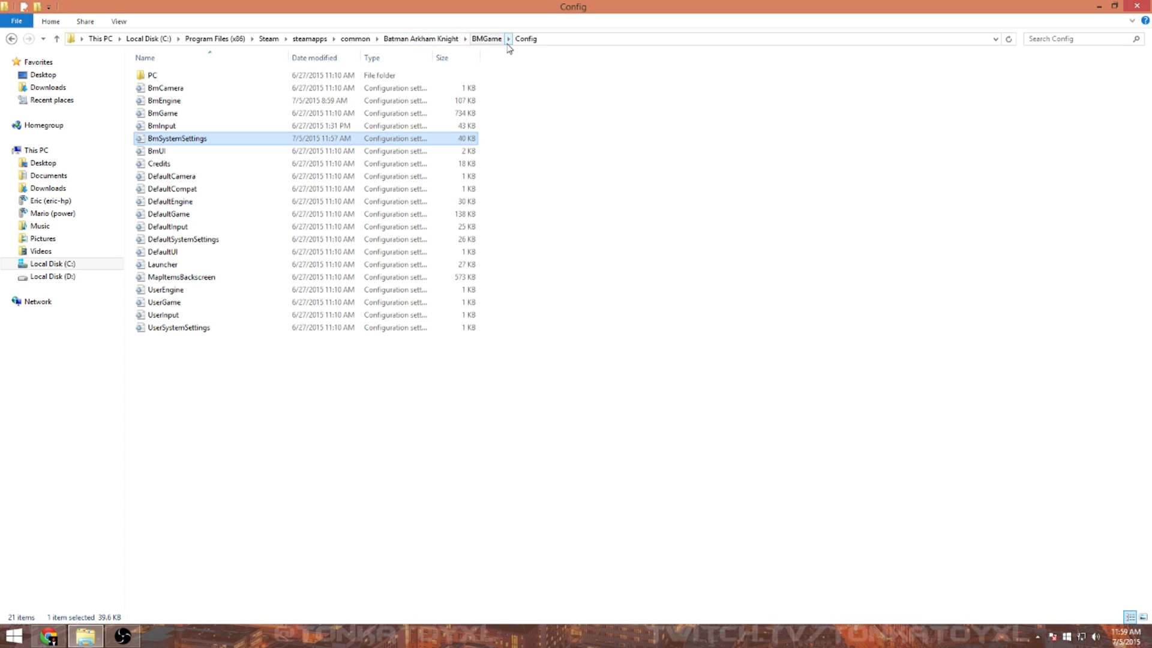
Step: Step back to the Batman Arkham Knight folder and close File Explorer
{"action": "left_click", "coordinate": [10, 39]}
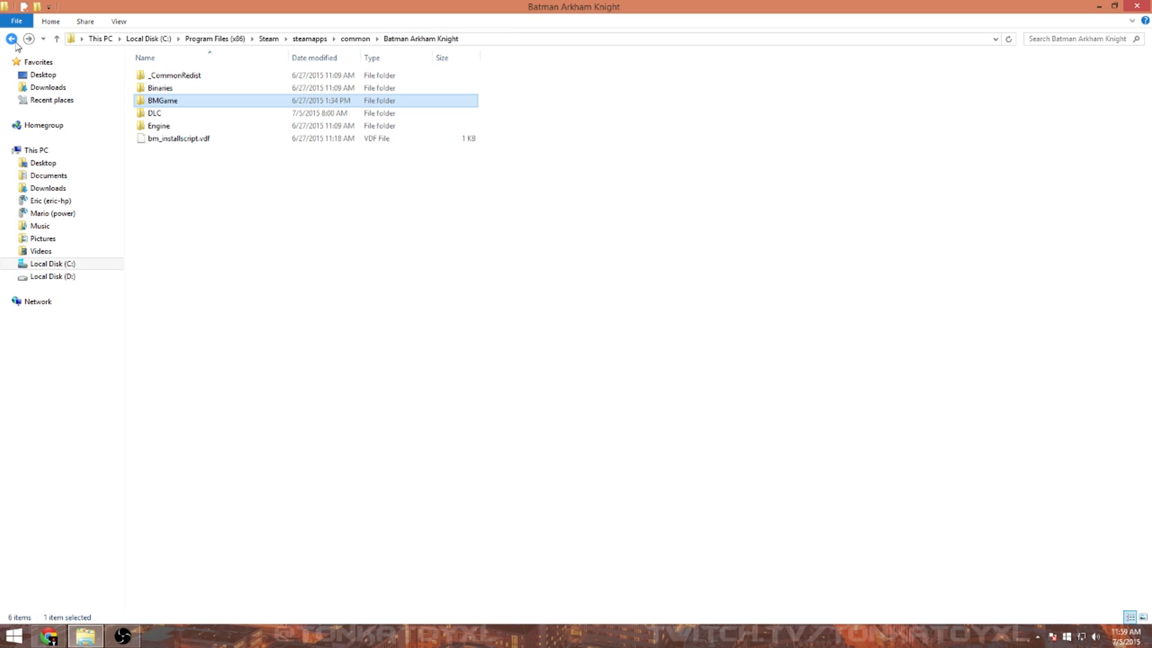
{"action": "left_click", "coordinate": [11, 39]}
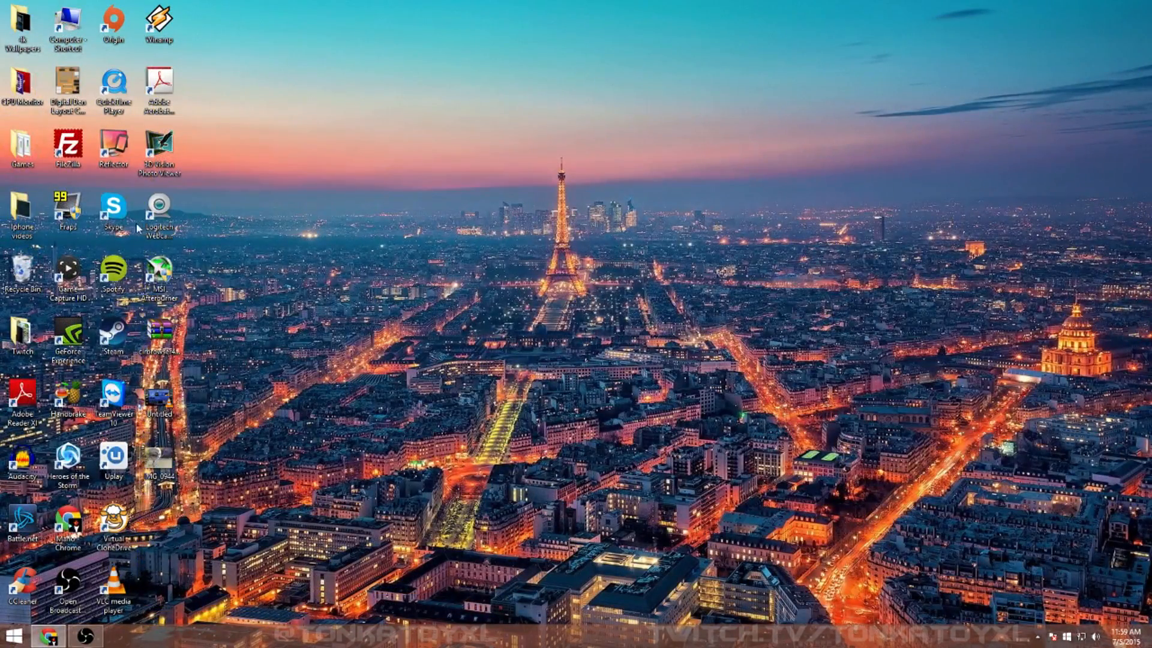
Step: Browse from This PC into C:\Program Files (x86)\Steam
{"action": "left_click", "coordinate": [14, 634]}
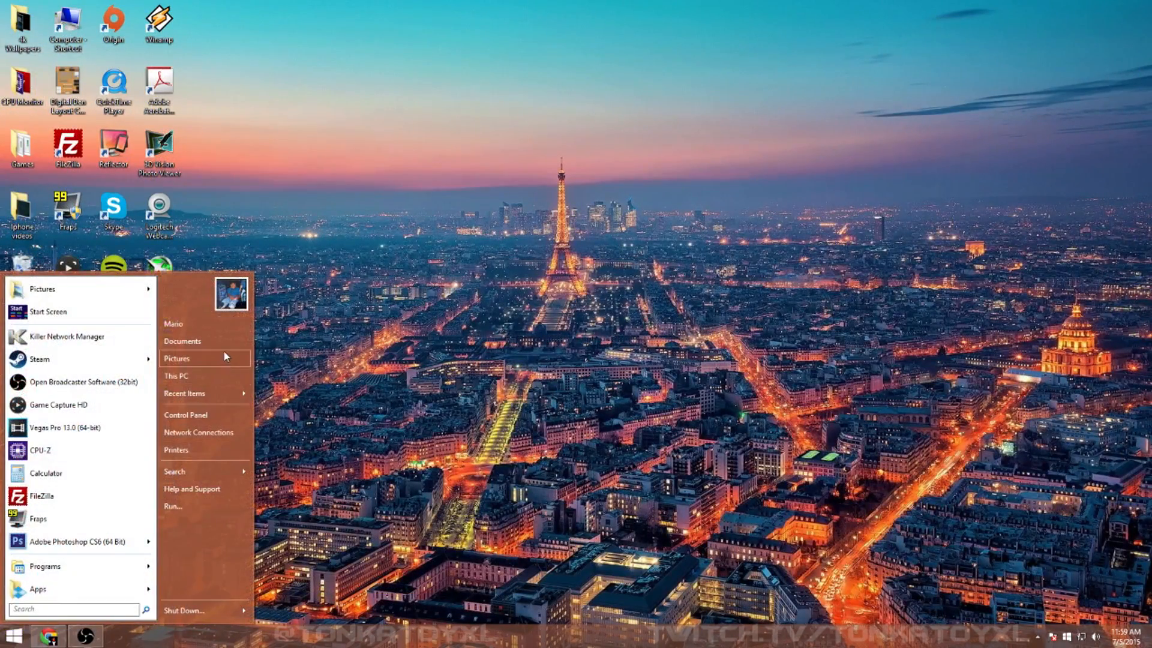
{"action": "left_click", "coordinate": [175, 375]}
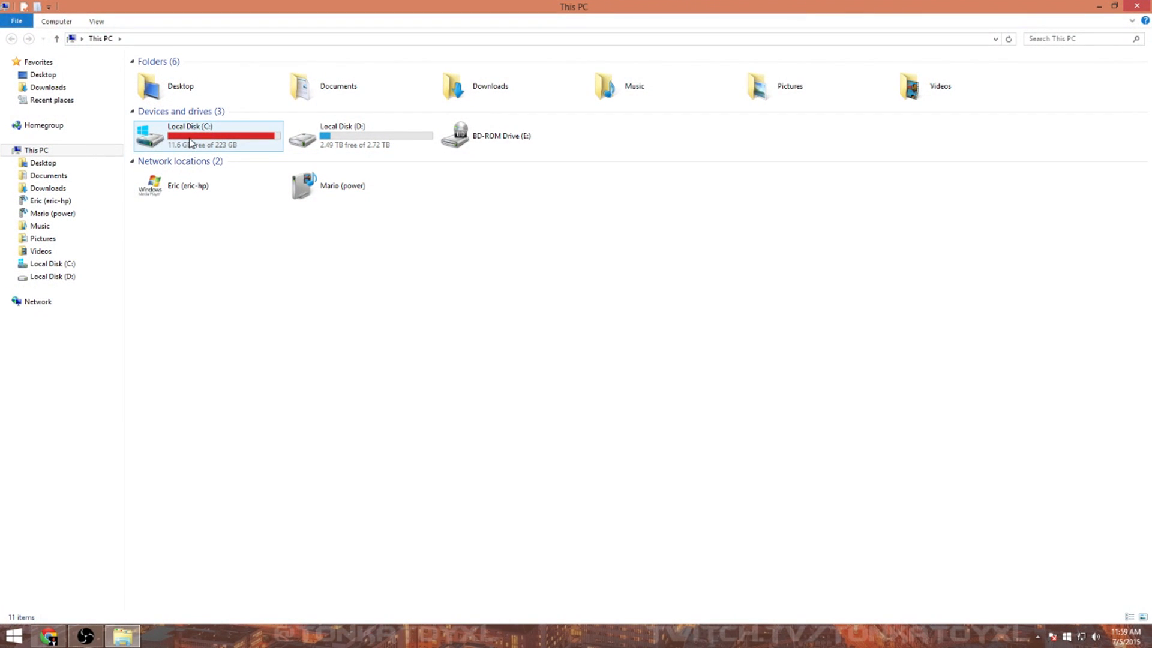
{"action": "double_click", "coordinate": [188, 135]}
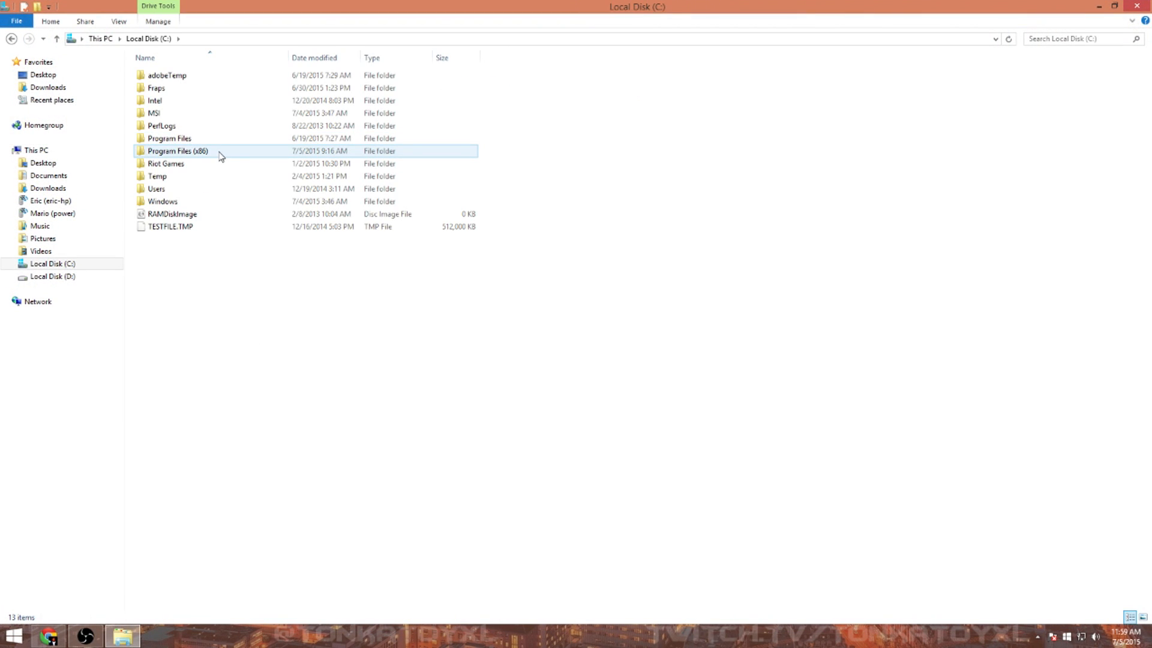
{"action": "double_click", "coordinate": [177, 151]}
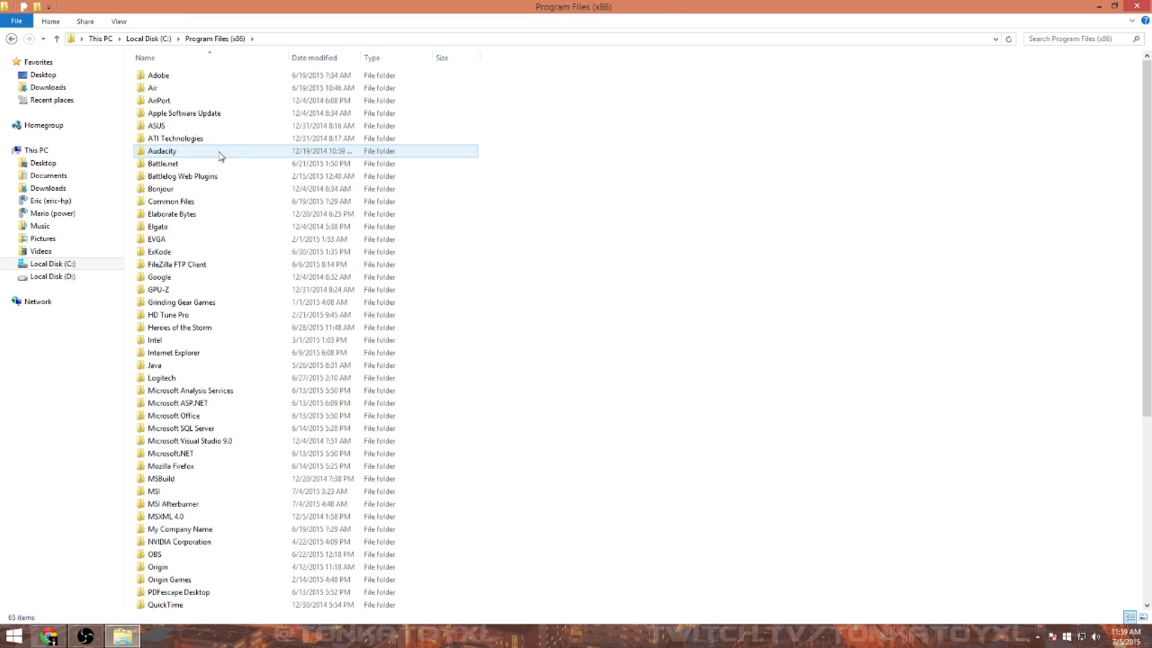
{"action": "mouse_move", "coordinate": [221, 280]}
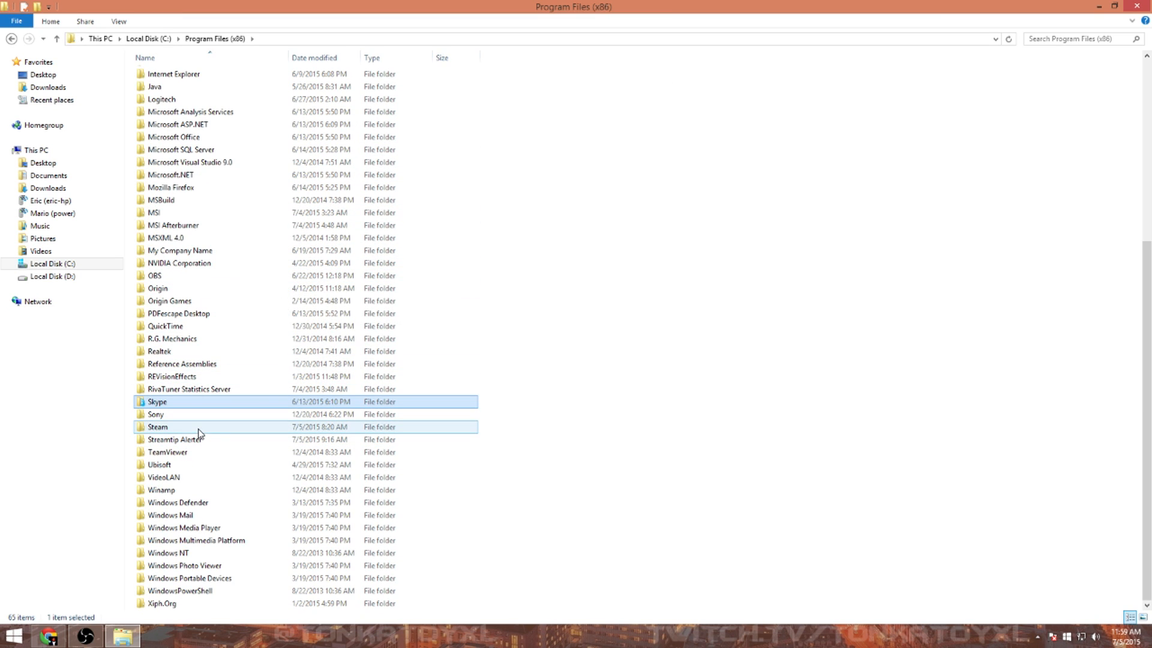
{"action": "double_click", "coordinate": [158, 427]}
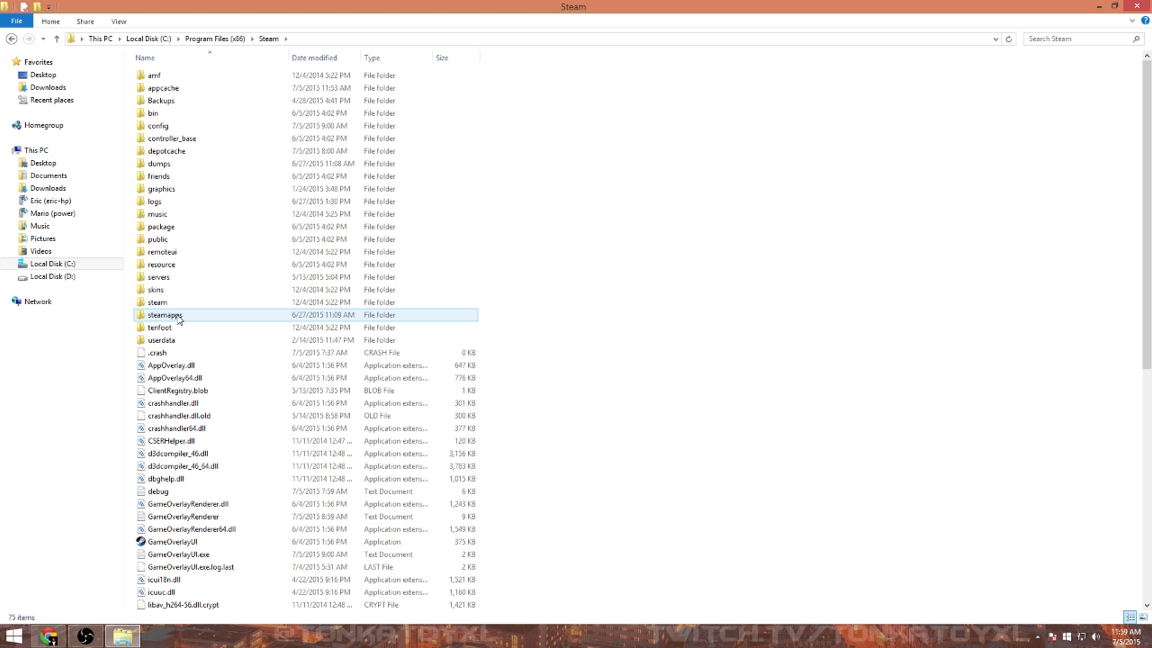
Step: Continue through steamapps > common > Batman Arkham Knight > BMGame into the Config folder
{"action": "double_click", "coordinate": [164, 315]}
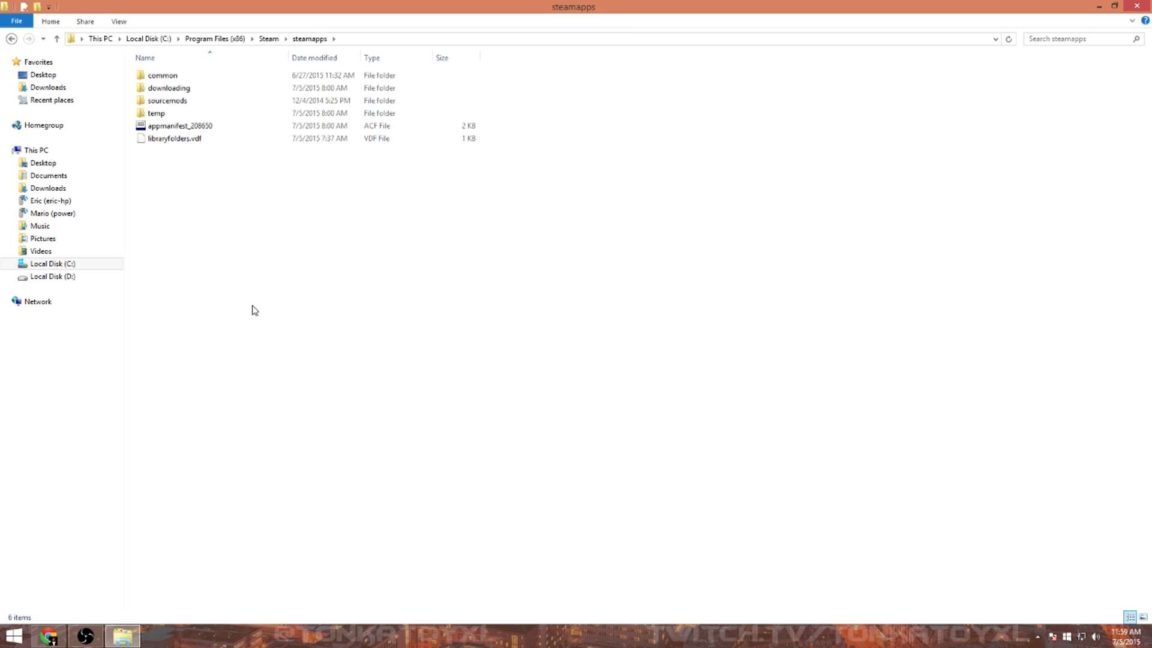
{"action": "double_click", "coordinate": [162, 74]}
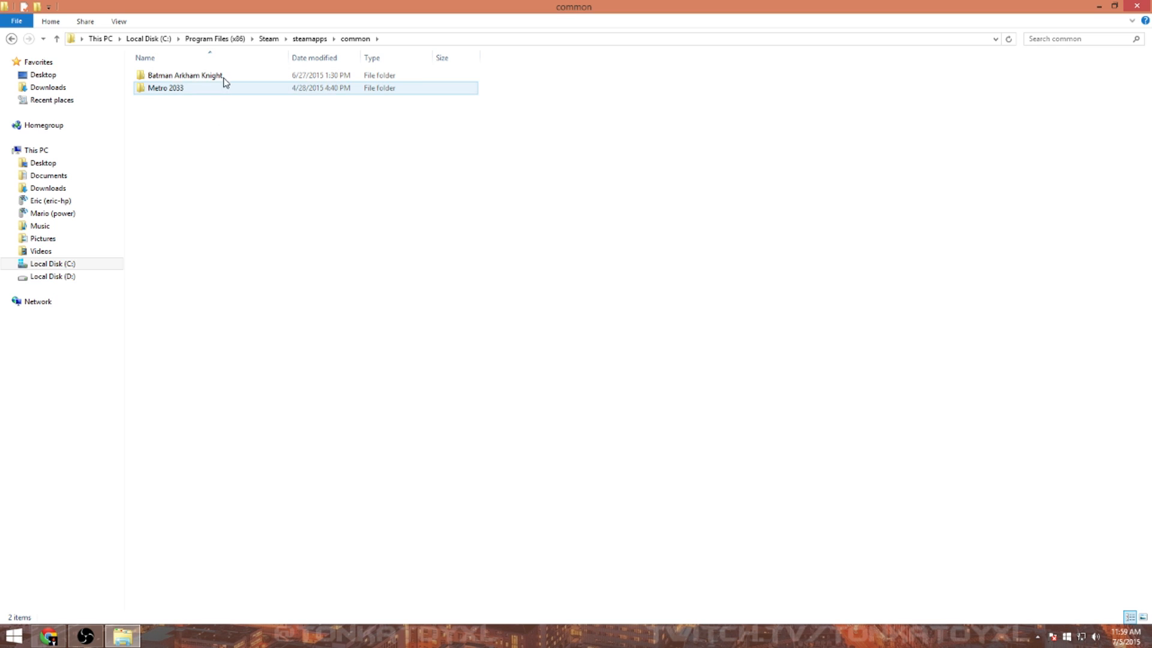
{"action": "left_click", "coordinate": [185, 75]}
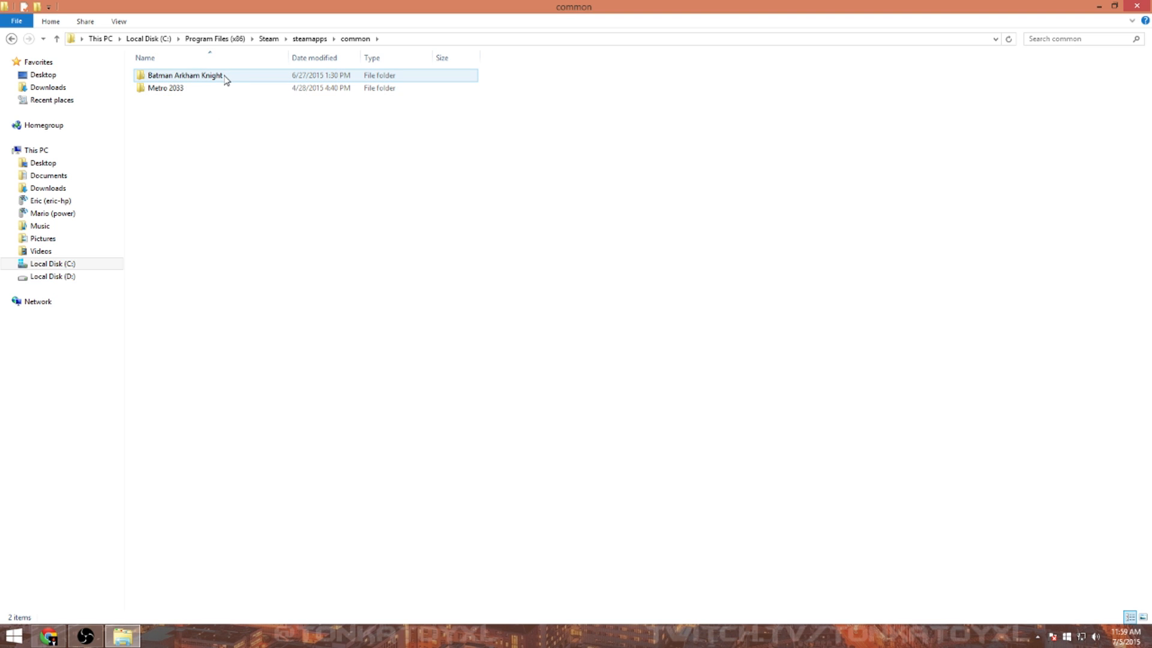
{"action": "double_click", "coordinate": [184, 75]}
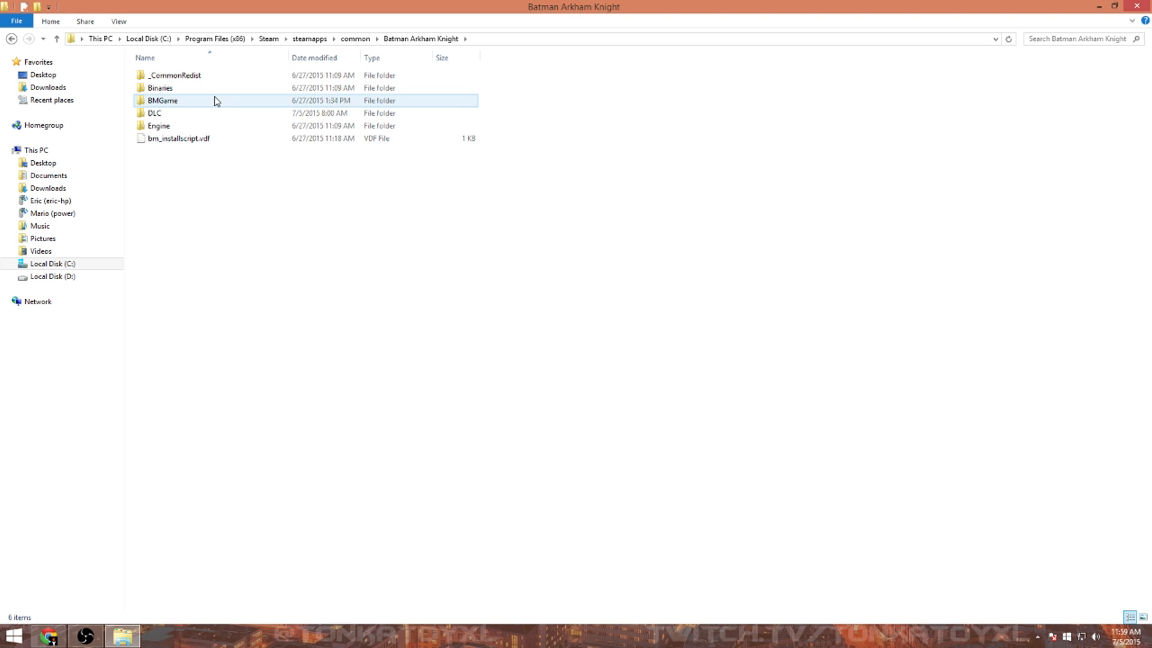
{"action": "double_click", "coordinate": [162, 101]}
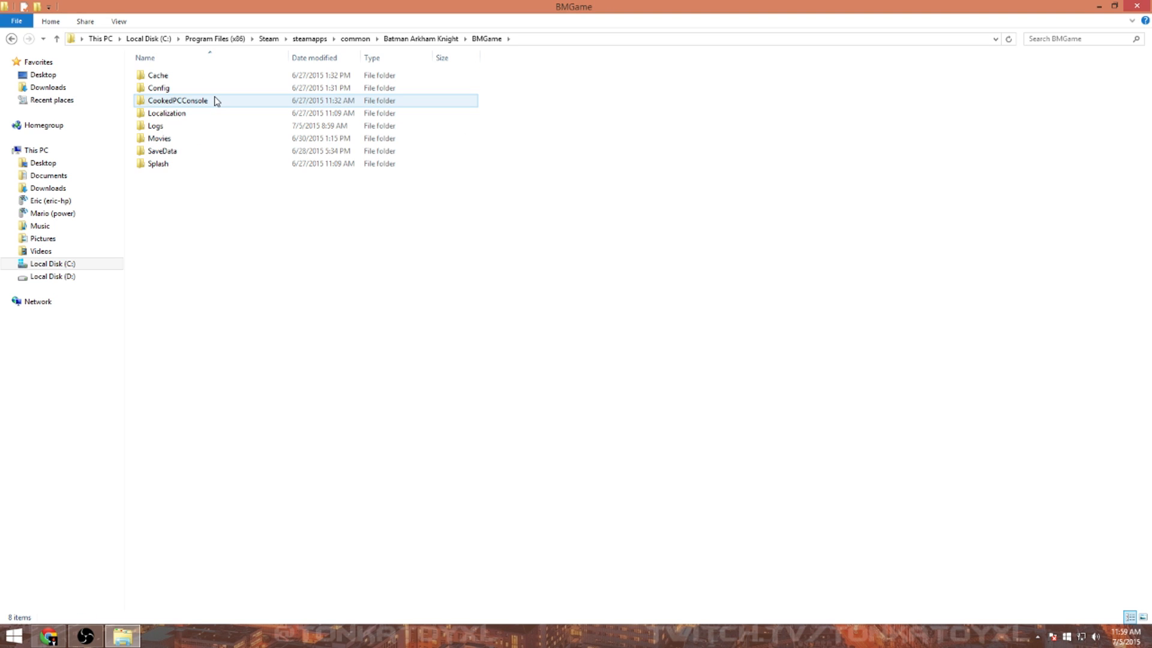
{"action": "left_click", "coordinate": [158, 88]}
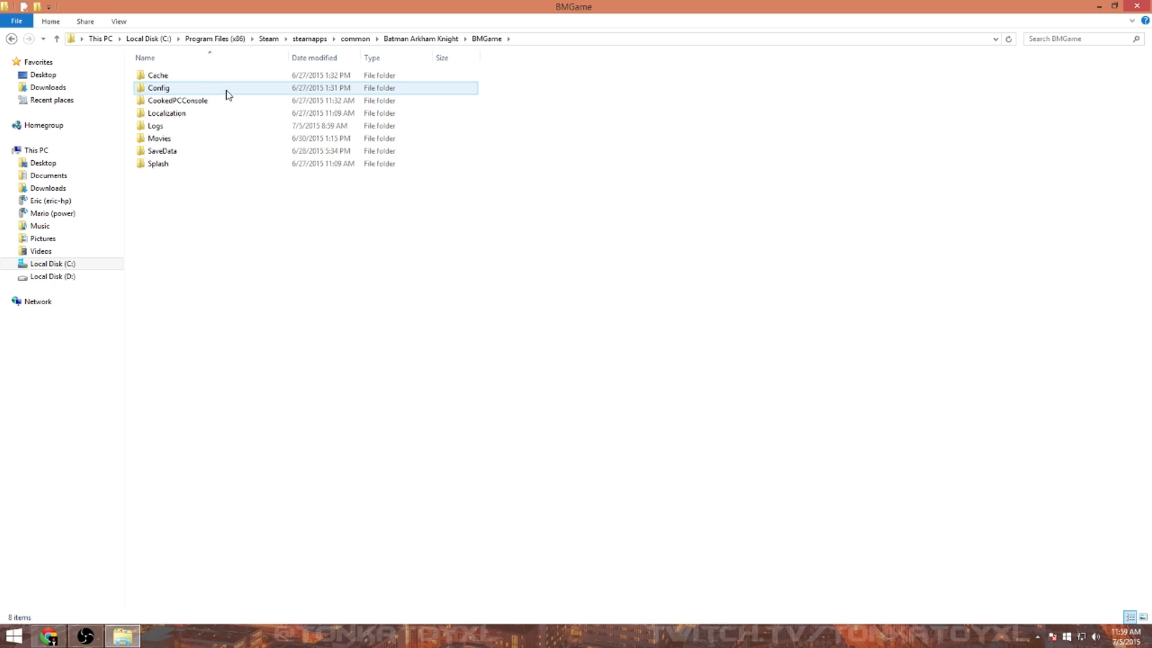
{"action": "mouse_move", "coordinate": [270, 92]}
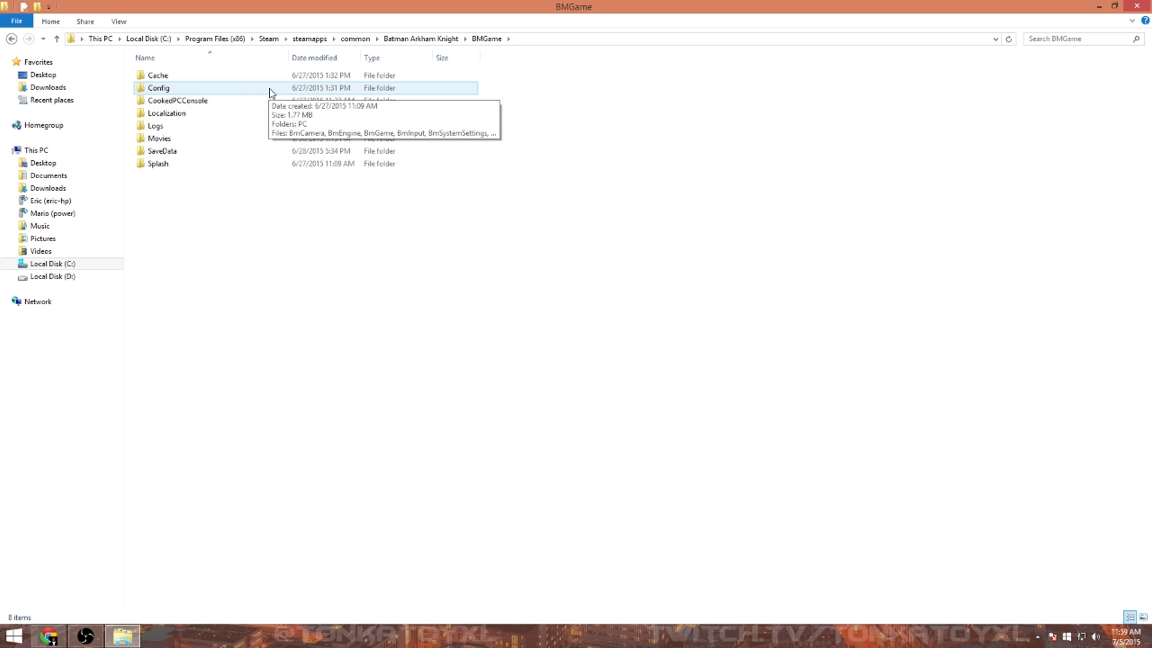
{"action": "double_click", "coordinate": [158, 88]}
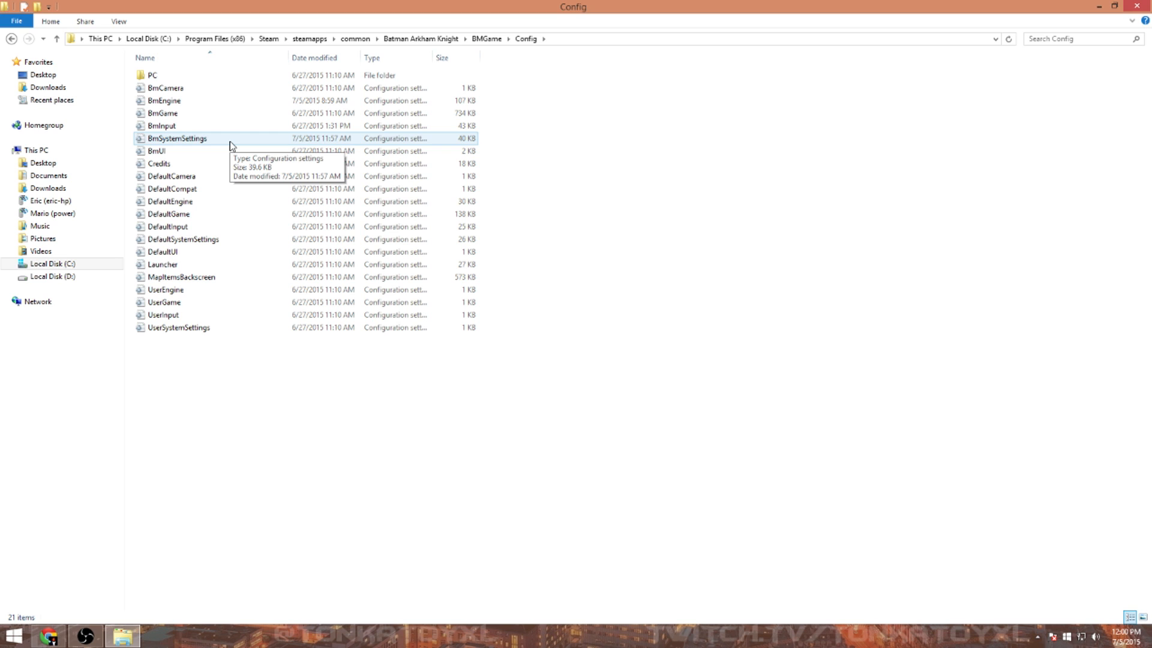
Step: Open the BmSystemSettings file from the Config folder in Notepad
{"action": "double_click", "coordinate": [178, 138]}
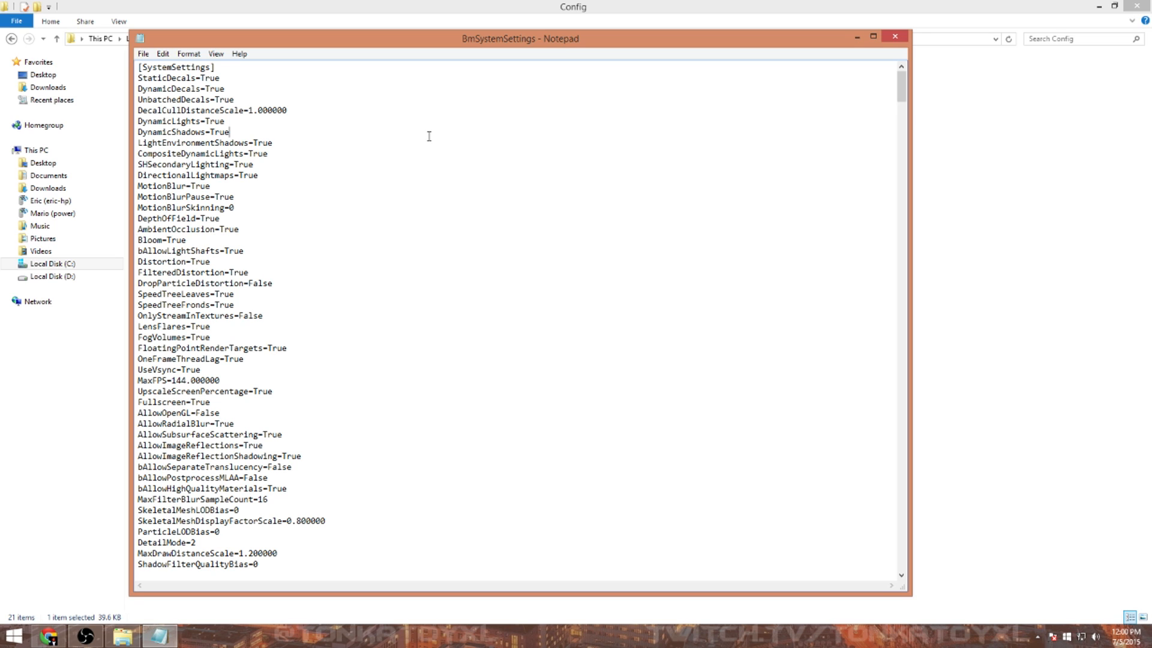
Step: Search for 'FPS' to reach the MaxFPS=144.000000 line and place the cursor at its end
{"action": "key", "text": "ctrl+f"}
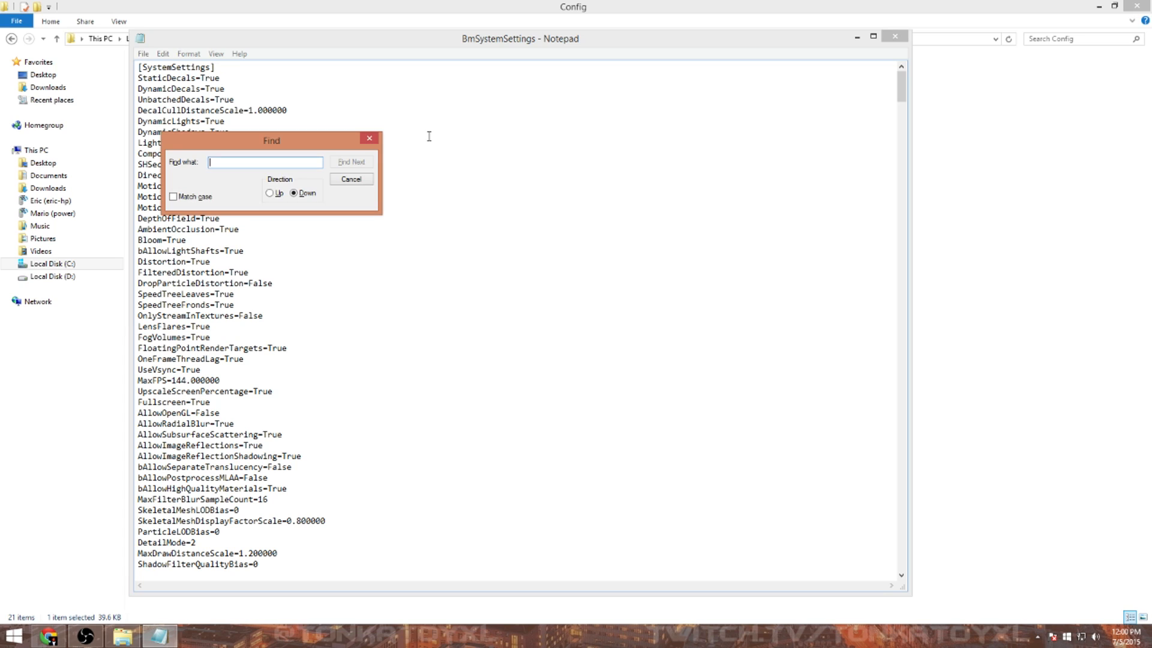
{"action": "mouse_move", "coordinate": [422, 156]}
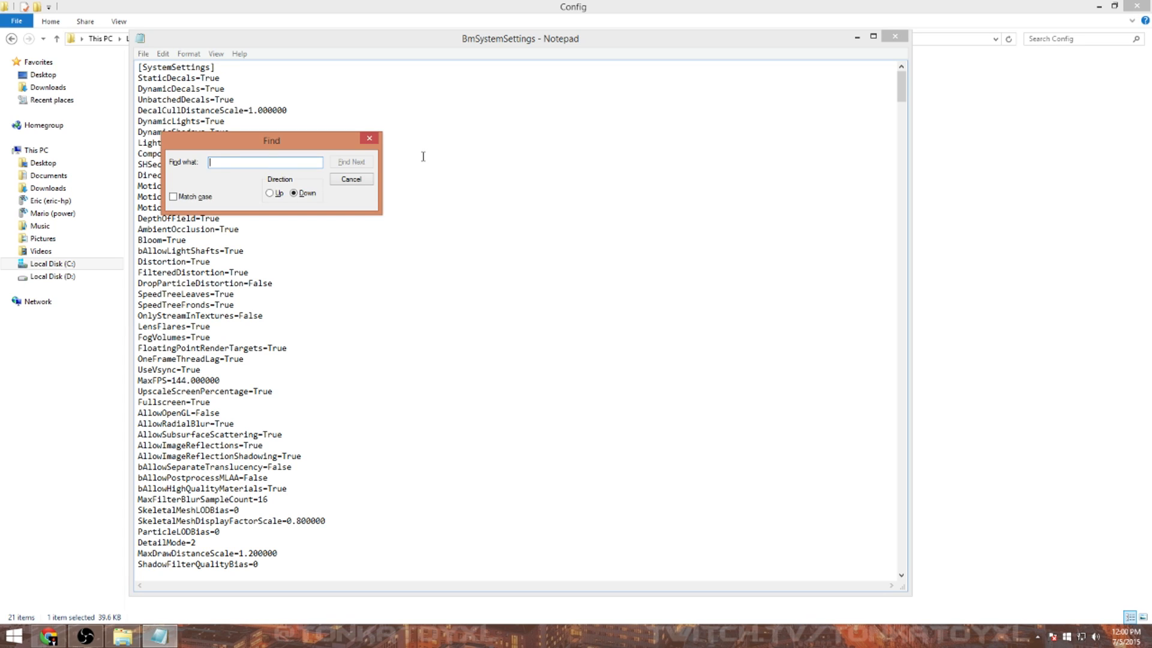
{"action": "type", "text": "FPS"}
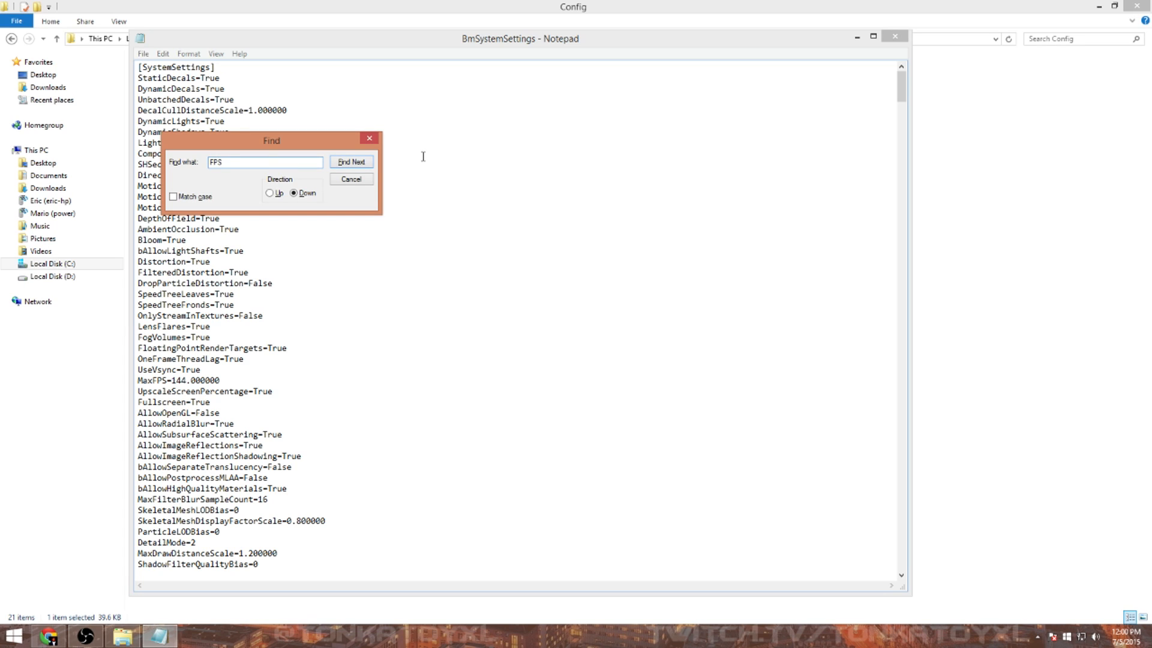
{"action": "left_click_drag", "start_coordinate": [273, 140], "coordinate": [433, 90]}
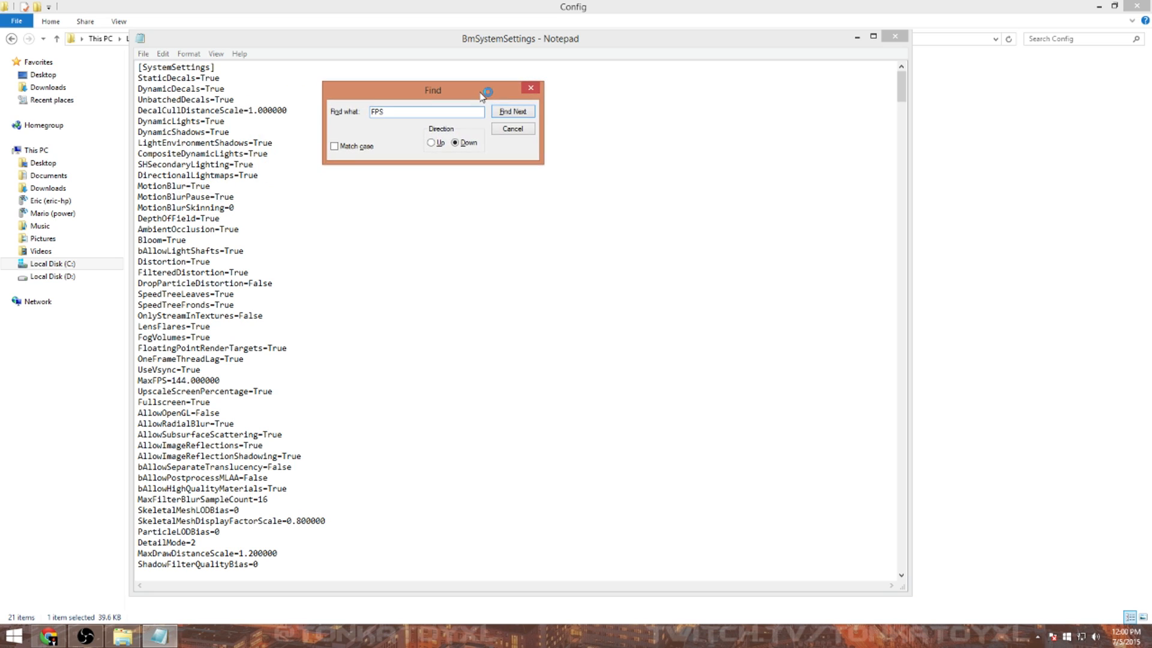
{"action": "left_click", "coordinate": [513, 110]}
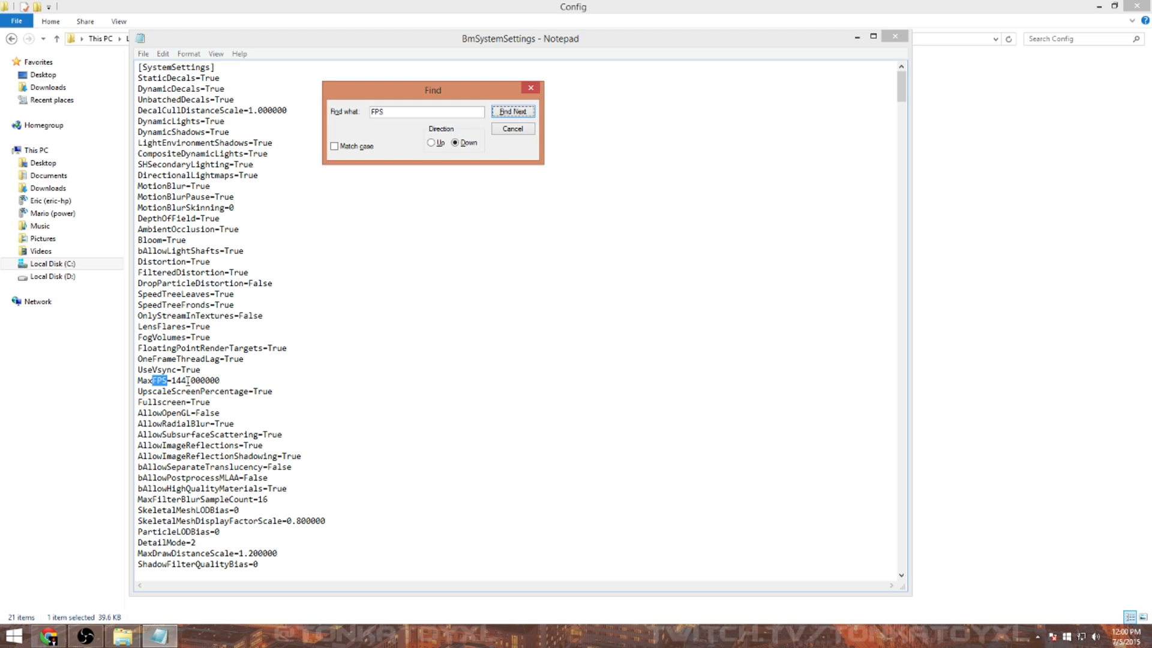
{"action": "left_click", "coordinate": [512, 110]}
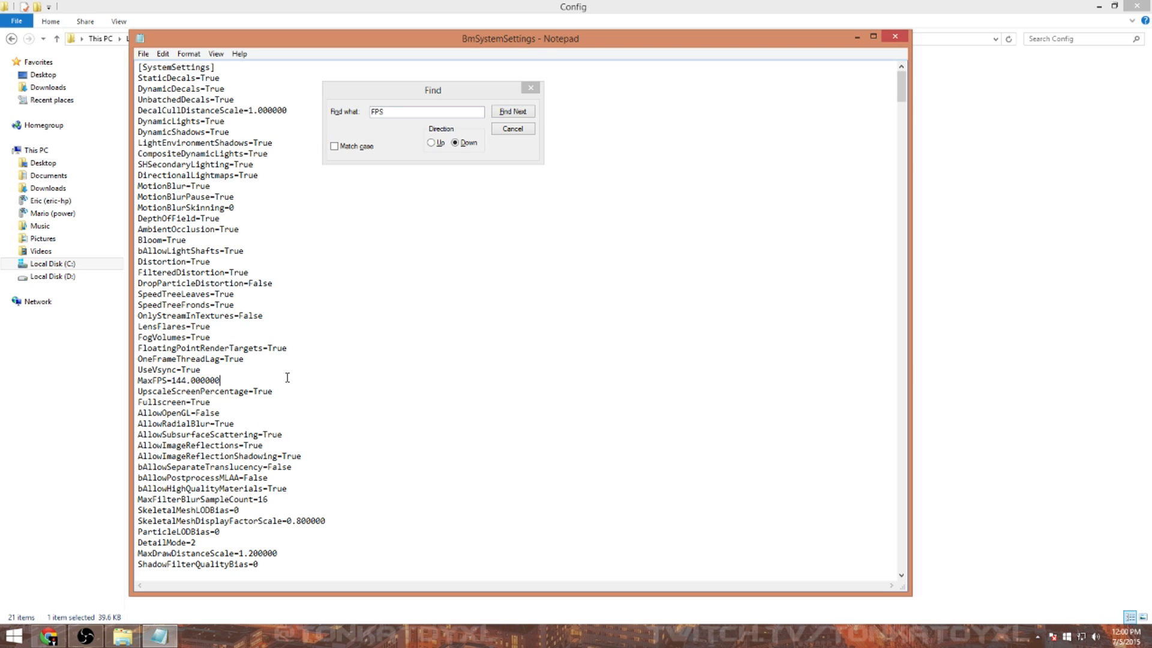
{"action": "mouse_move", "coordinate": [273, 352]}
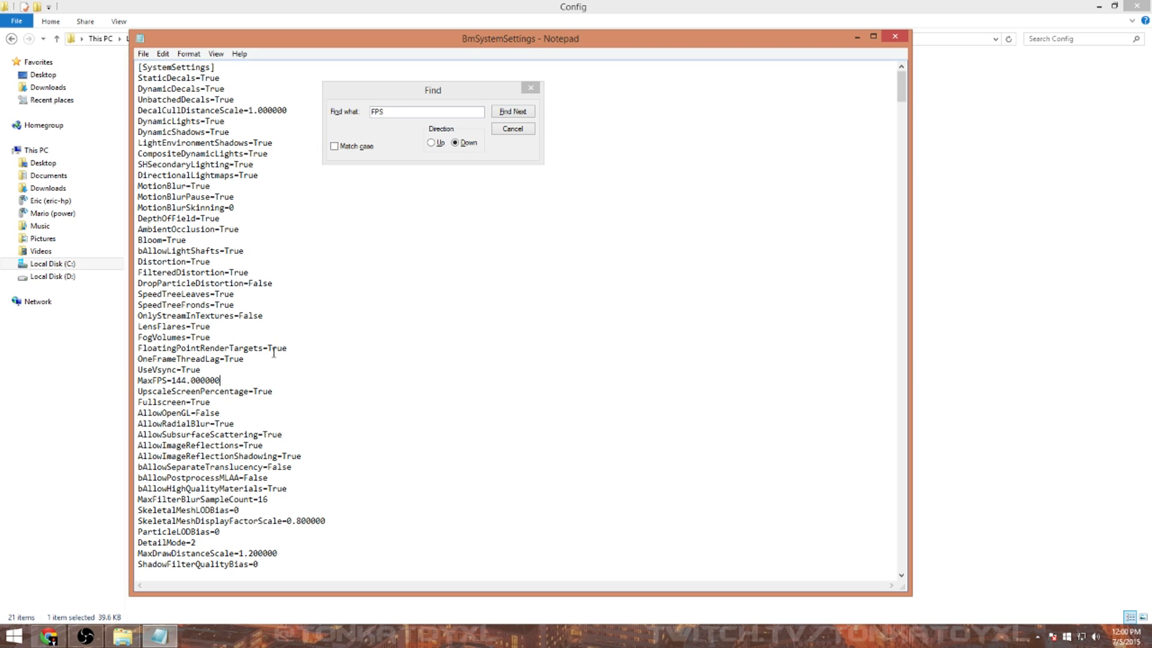
{"action": "mouse_move", "coordinate": [349, 244]}
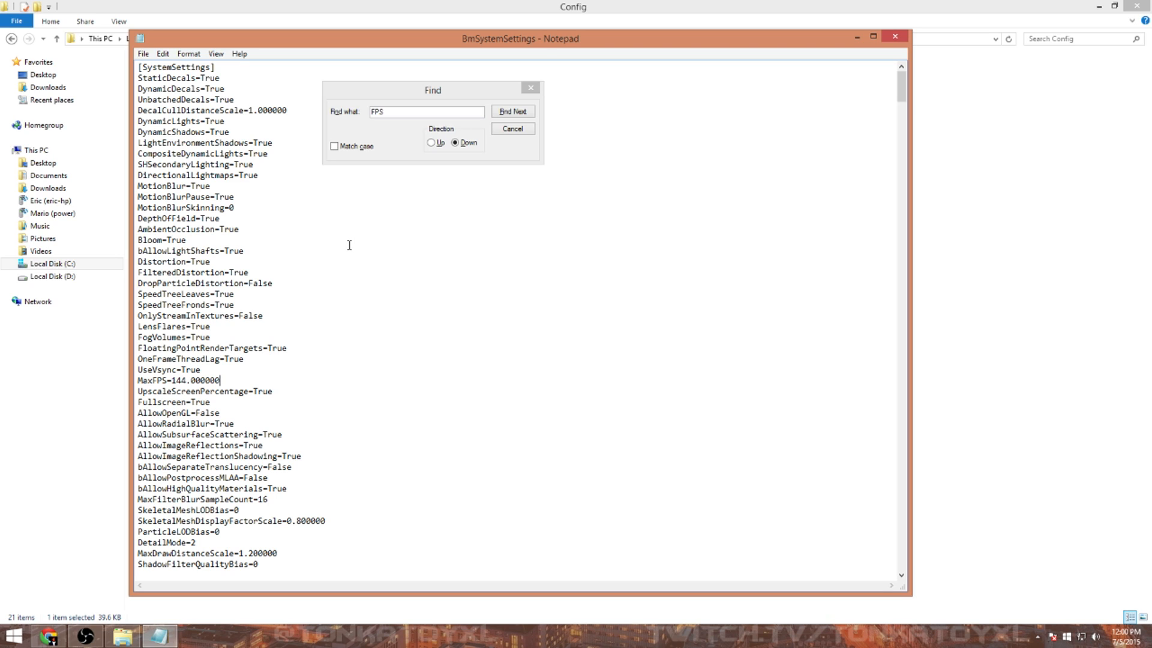
{"action": "mouse_move", "coordinate": [413, 407]}
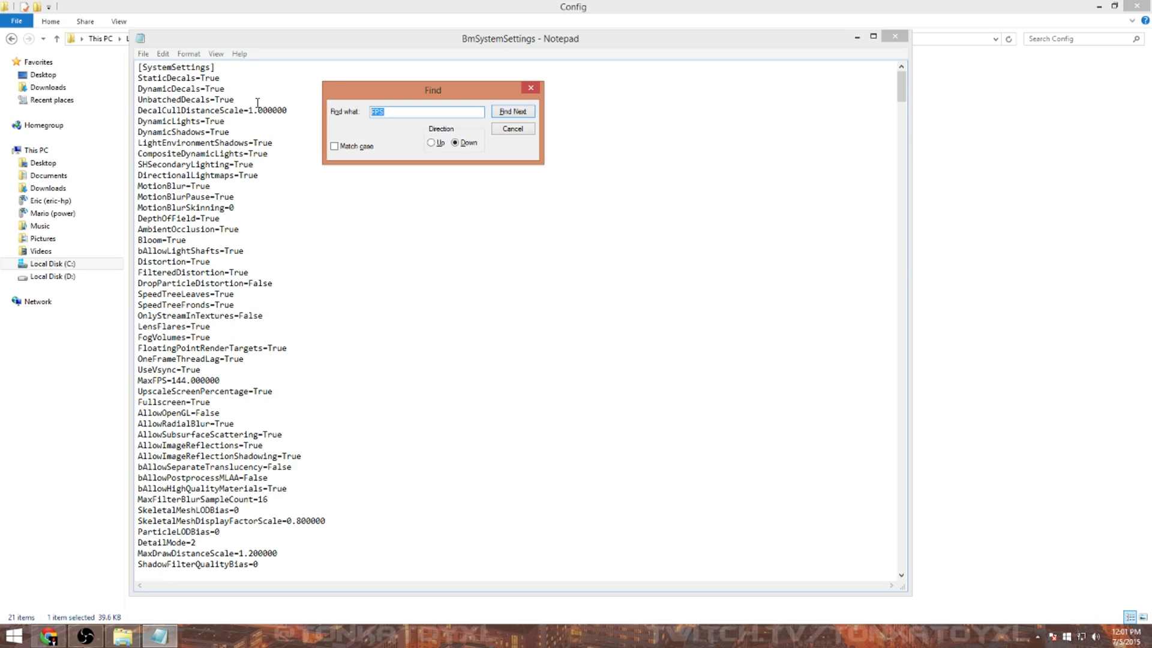
Step: Search for 'bAllowd3d' to find and highlight the bAllowD3D9MSAA=True line
{"action": "type", "text": "bAllow"}
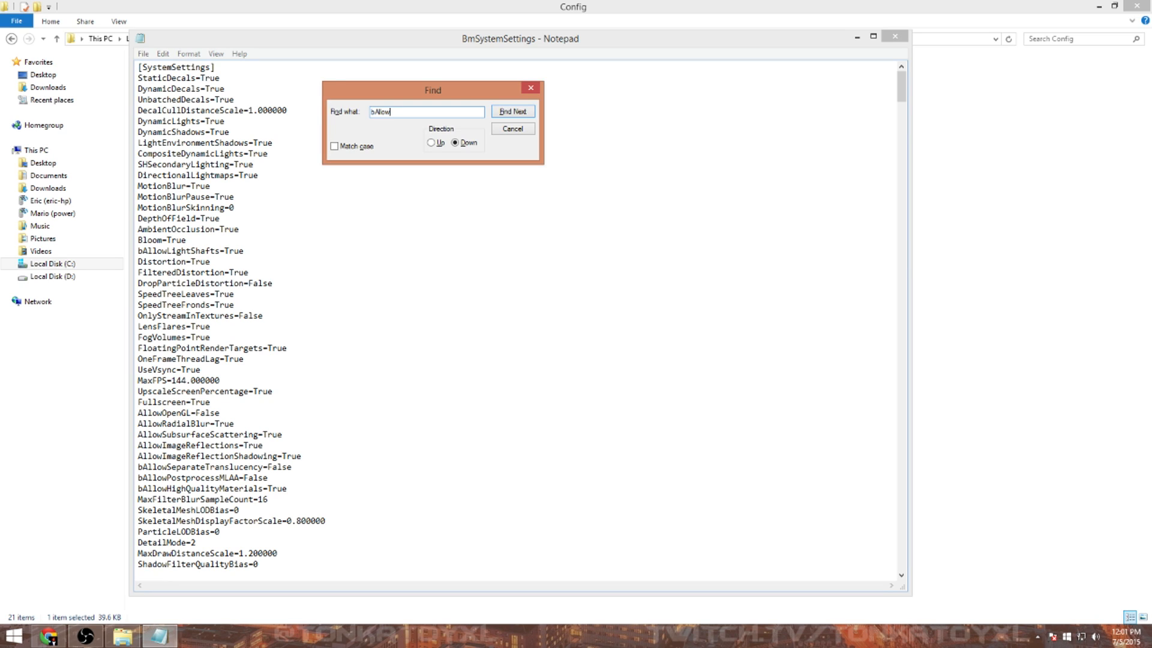
{"action": "type", "text": "d3d9"}
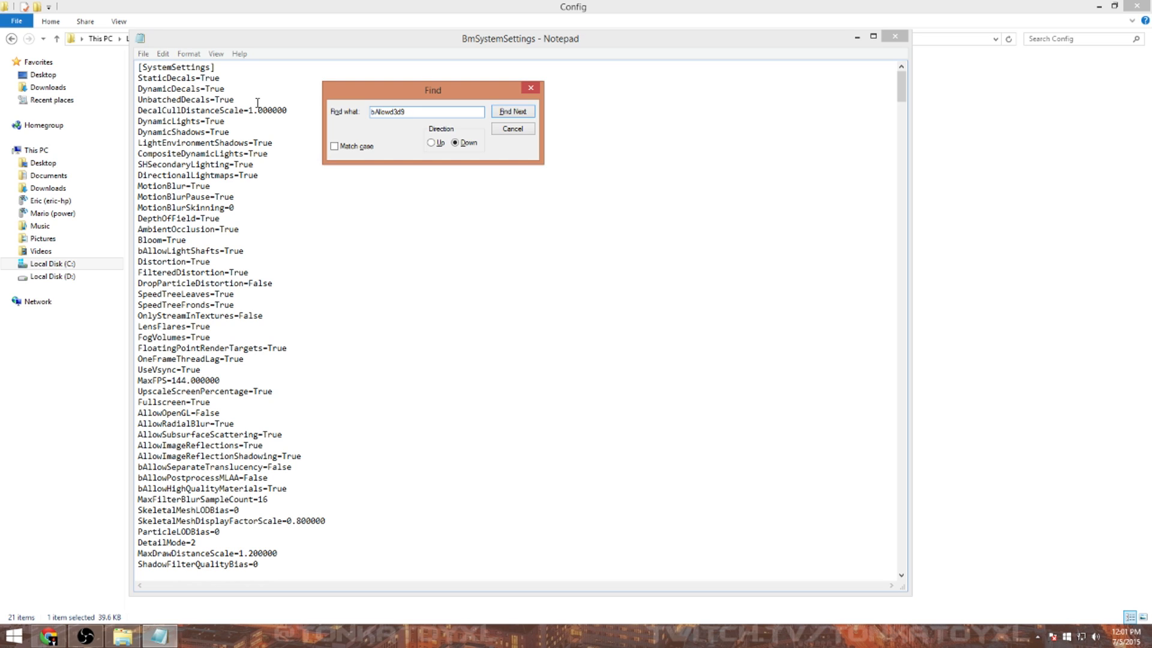
{"action": "left_click", "coordinate": [512, 111]}
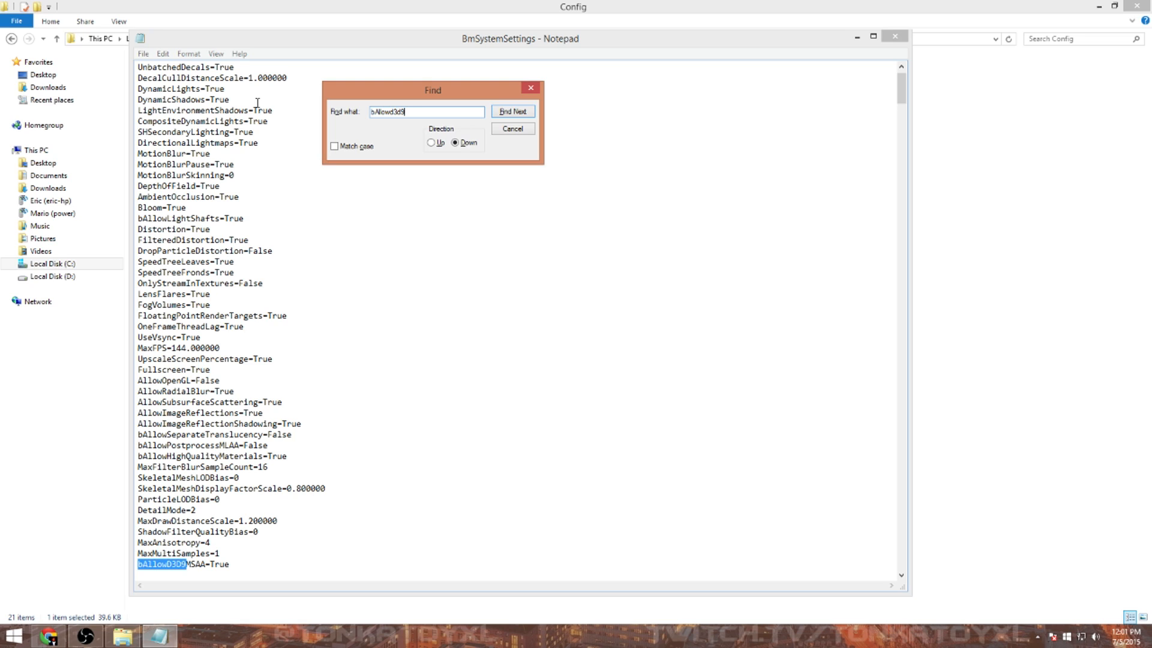
{"action": "mouse_move", "coordinate": [223, 358]}
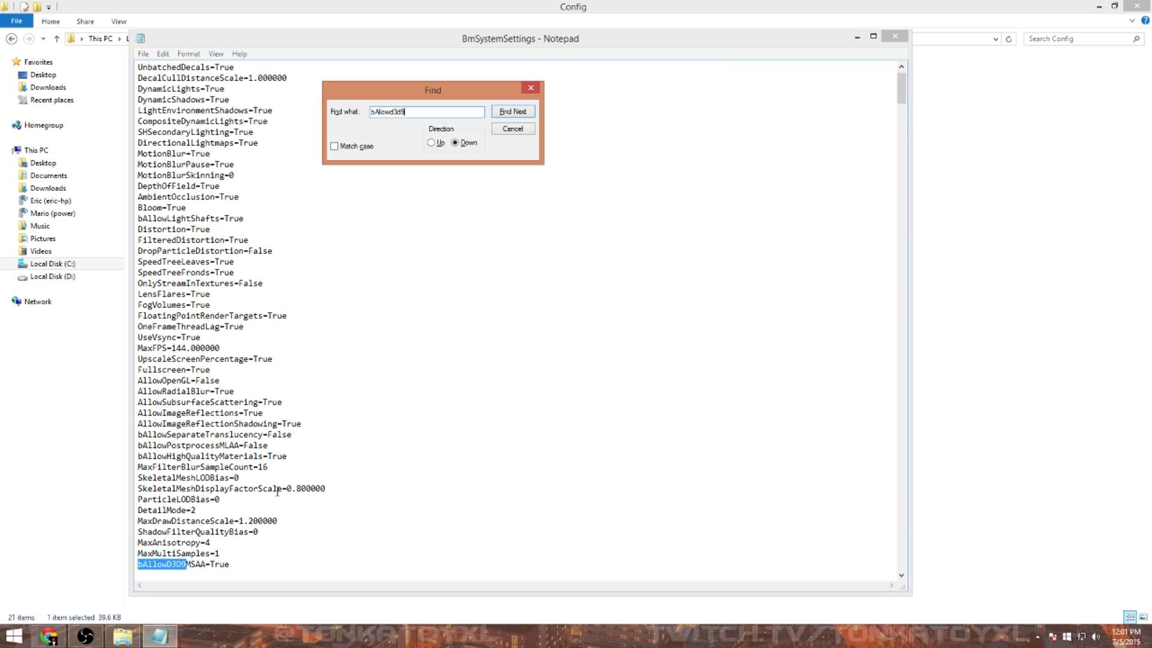
{"action": "left_click", "coordinate": [512, 110]}
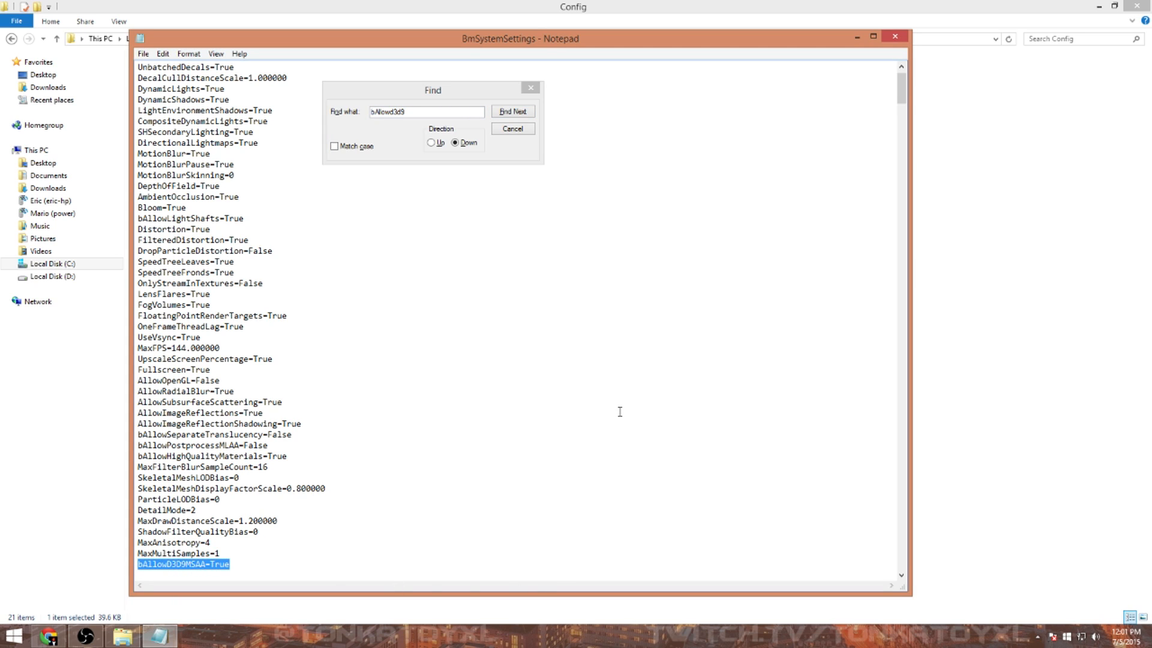
{"action": "mouse_move", "coordinate": [596, 425]}
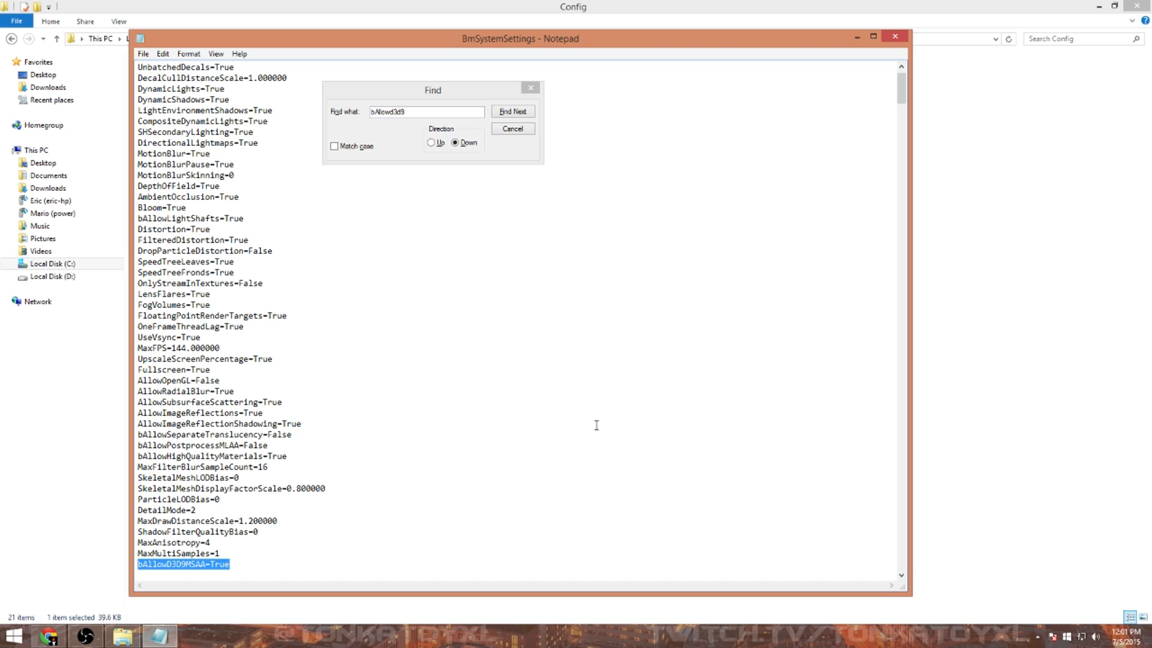
{"action": "mouse_move", "coordinate": [581, 427]}
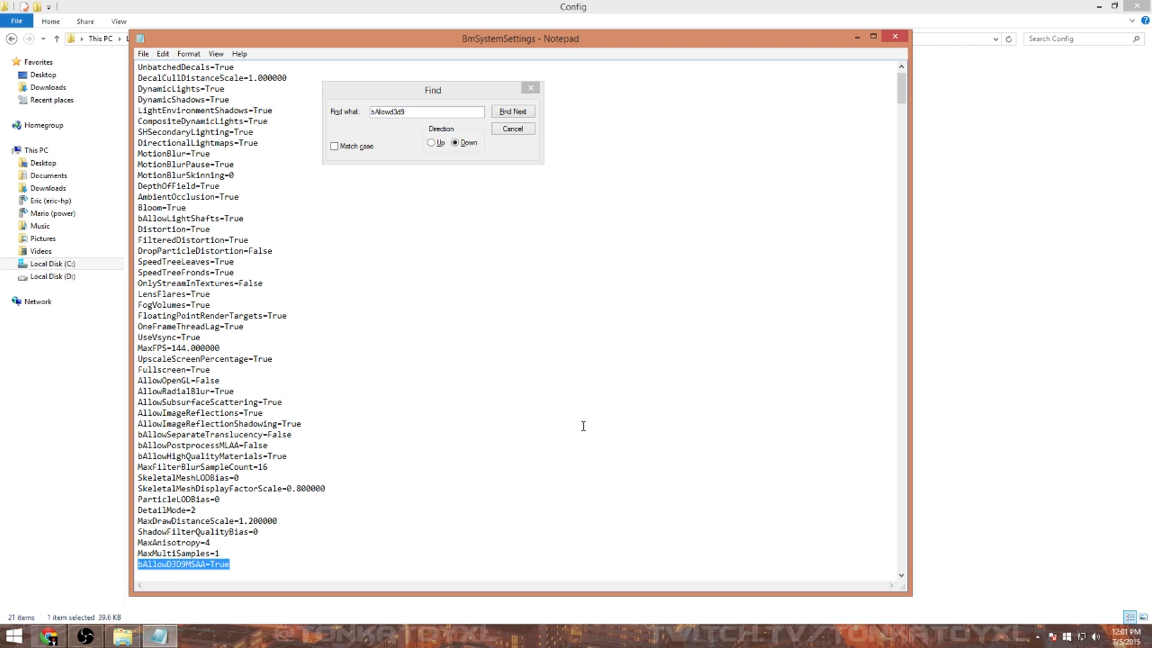
{"action": "mouse_move", "coordinate": [587, 421]}
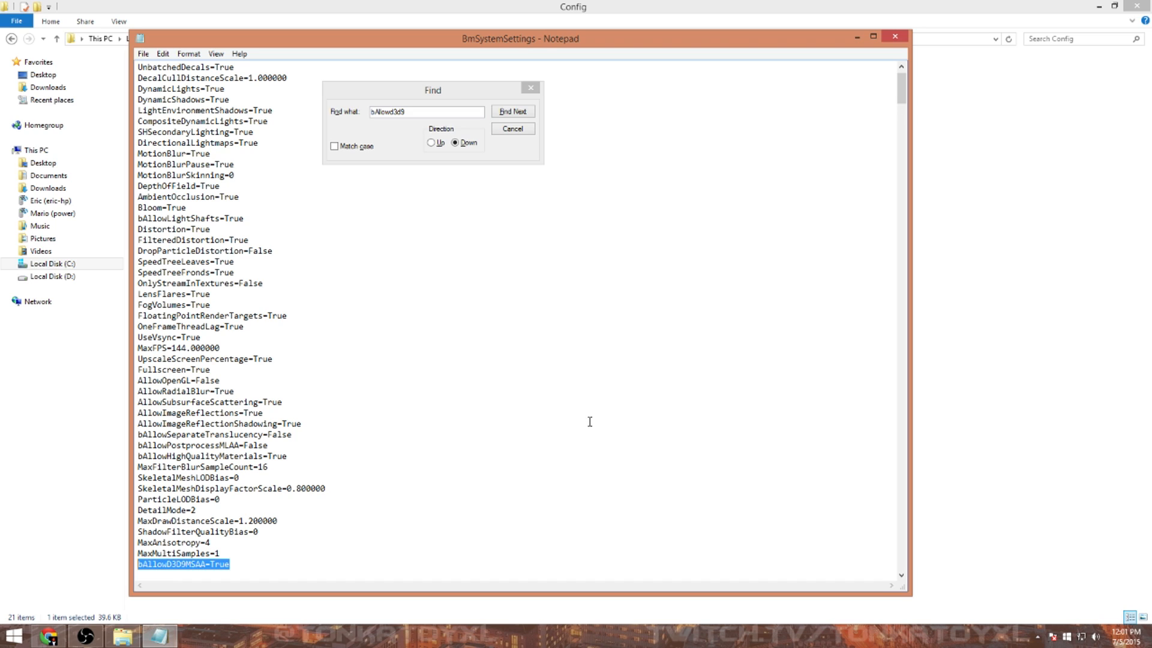
{"action": "mouse_move", "coordinate": [416, 259]}
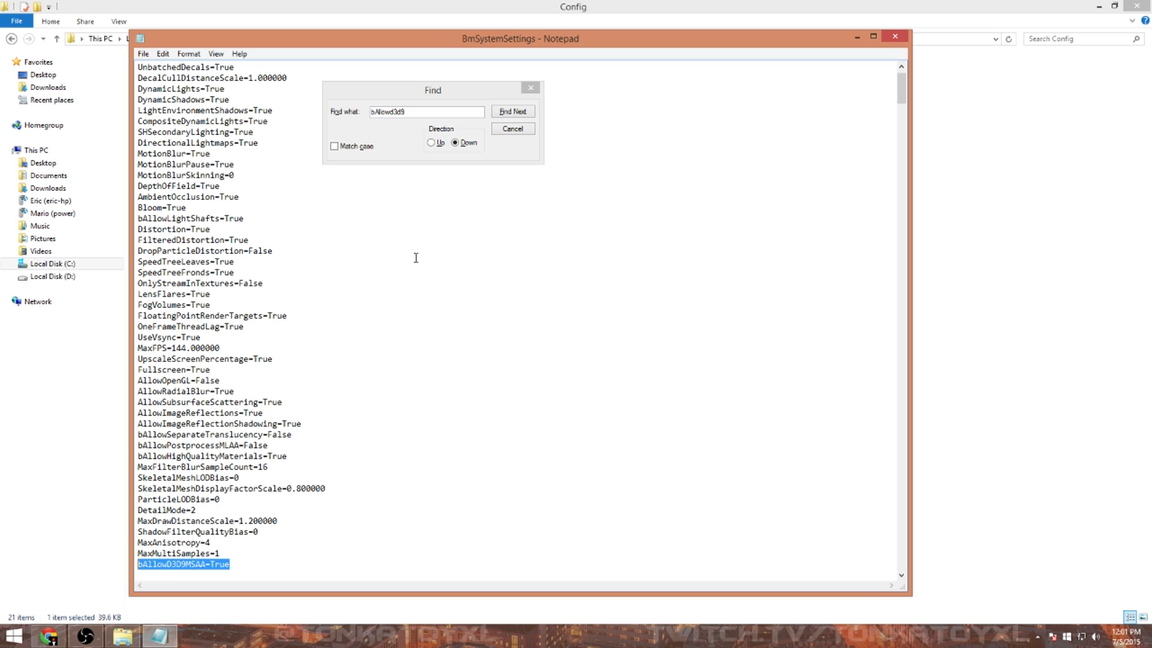
{"action": "mouse_move", "coordinate": [443, 266]}
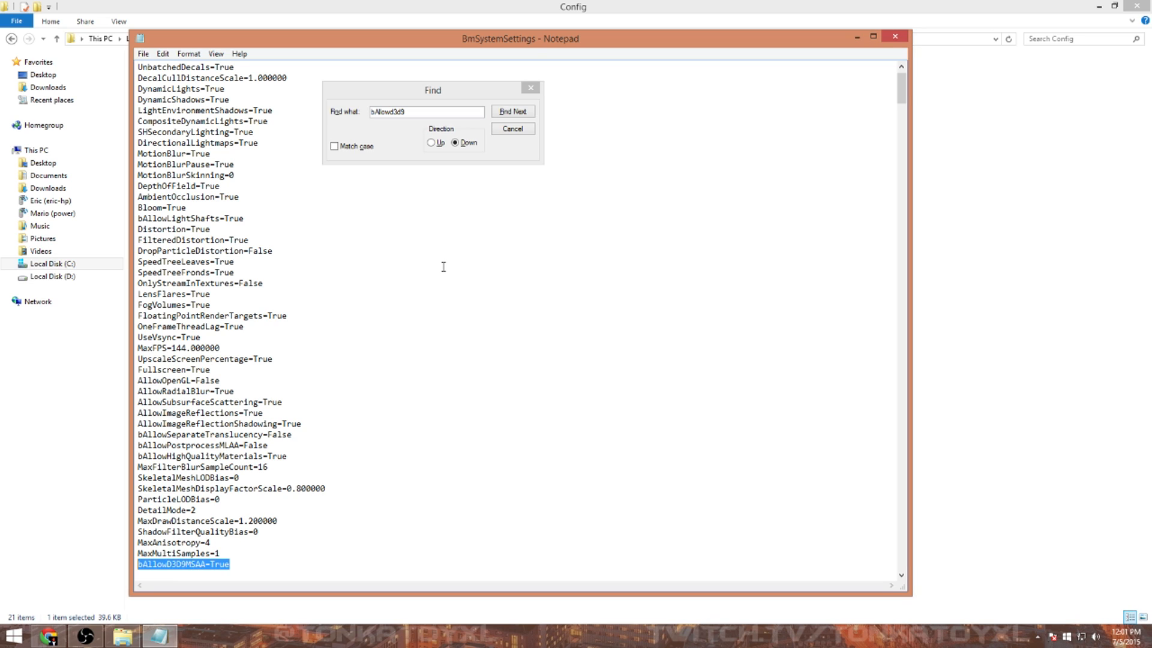
{"action": "mouse_move", "coordinate": [439, 276]}
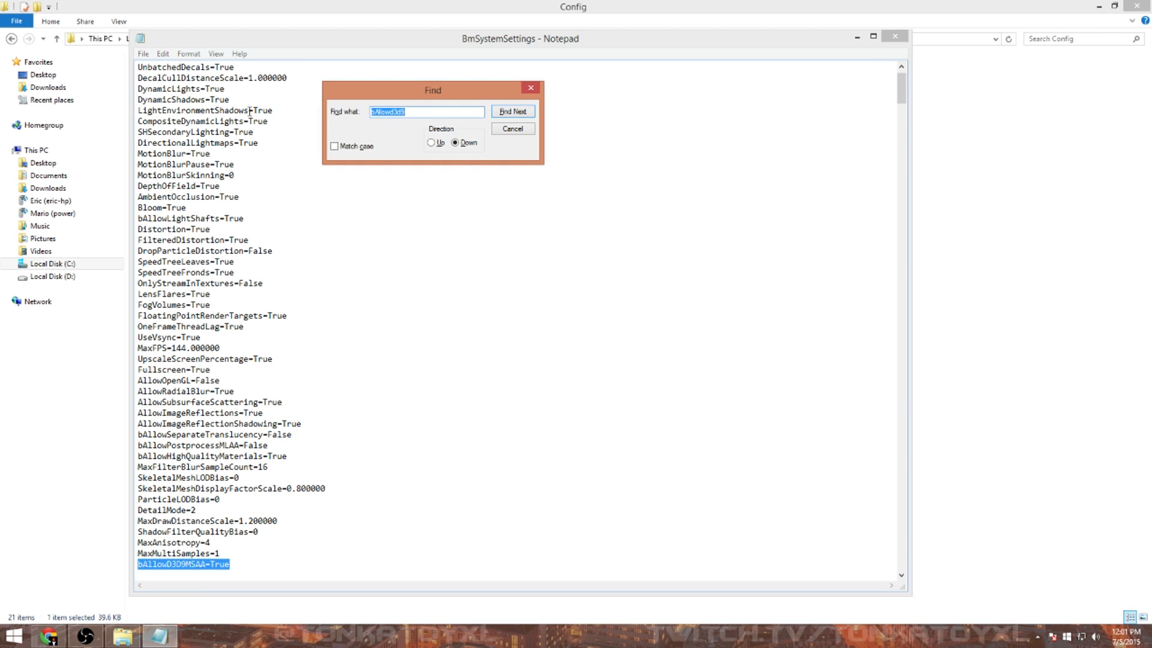
Step: Search for 'TextureResolution', skipping MobileShadowTextureResolution to reach TextureResolution=2
{"action": "type", "text": "TextureResolut"}
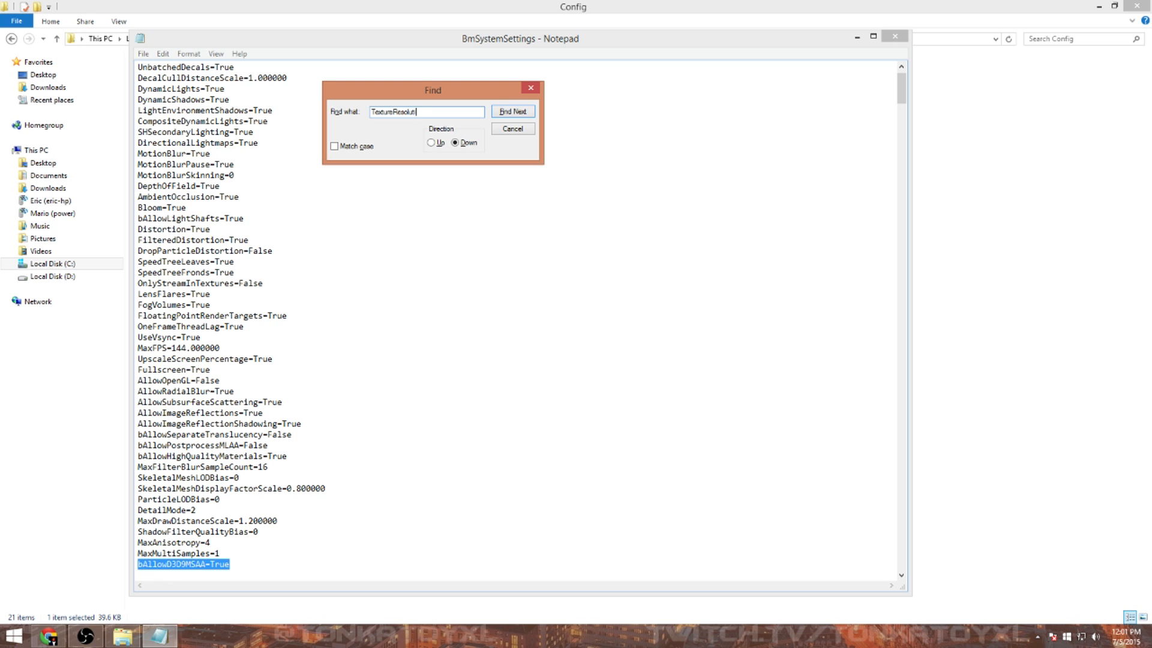
{"action": "left_click", "coordinate": [513, 110]}
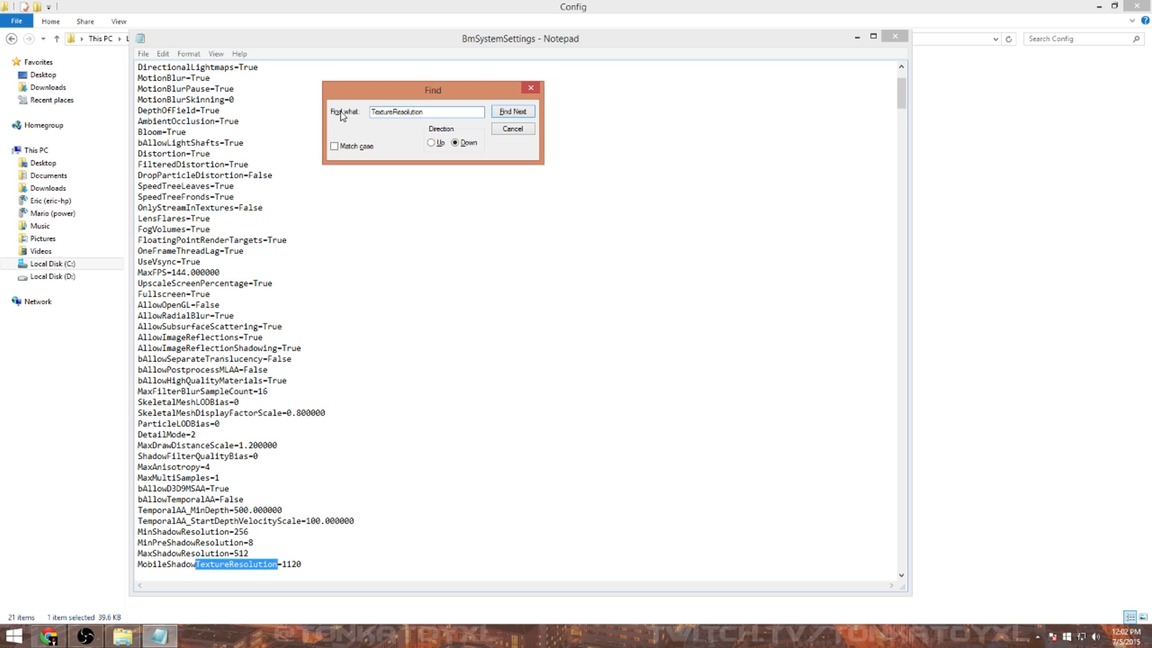
{"action": "left_click", "coordinate": [512, 110]}
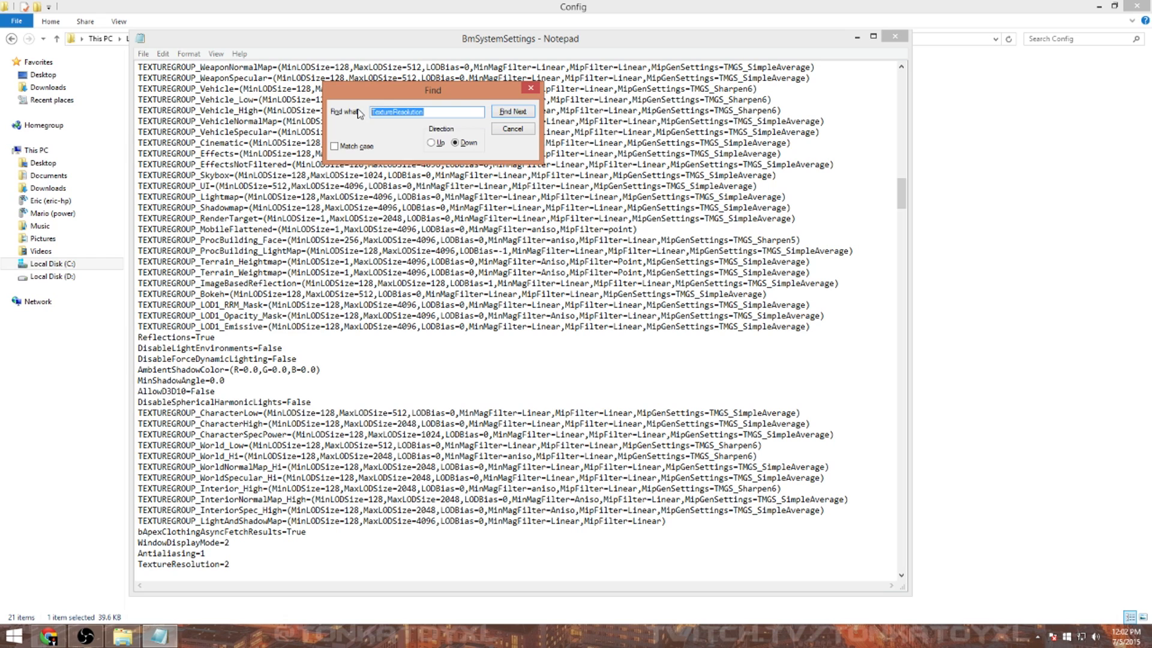
Step: Search for 'Bloom' to reach Bloom=False, then start entering 'Reflections' as the next term
{"action": "type", "text": "Bl"}
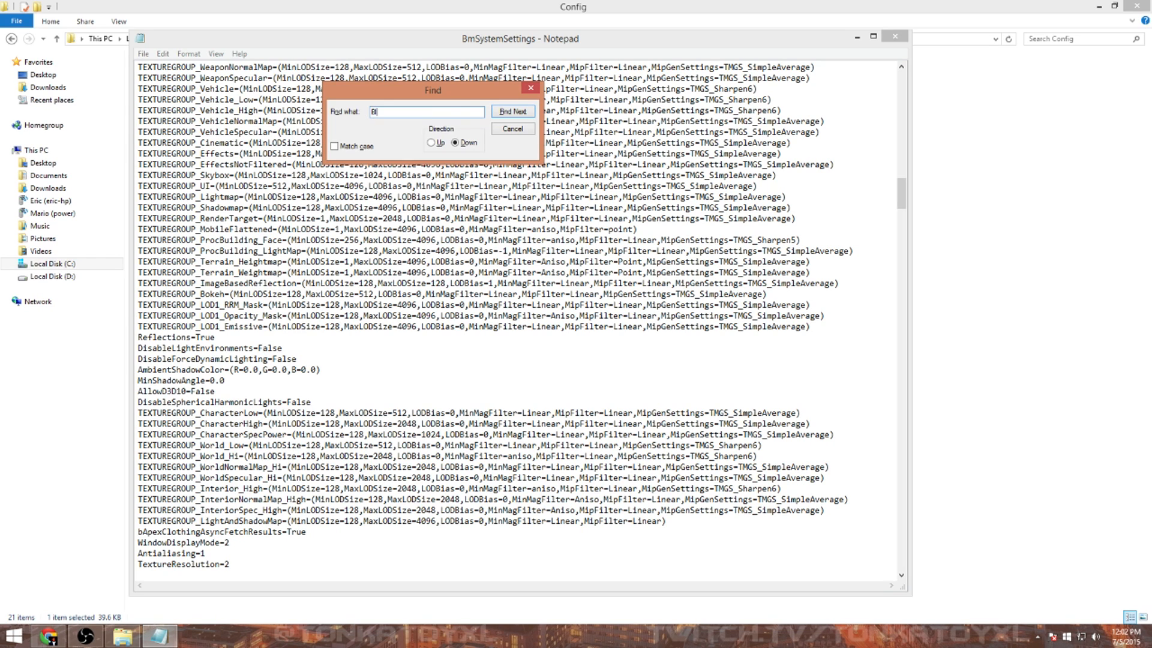
{"action": "left_click", "coordinate": [512, 111]}
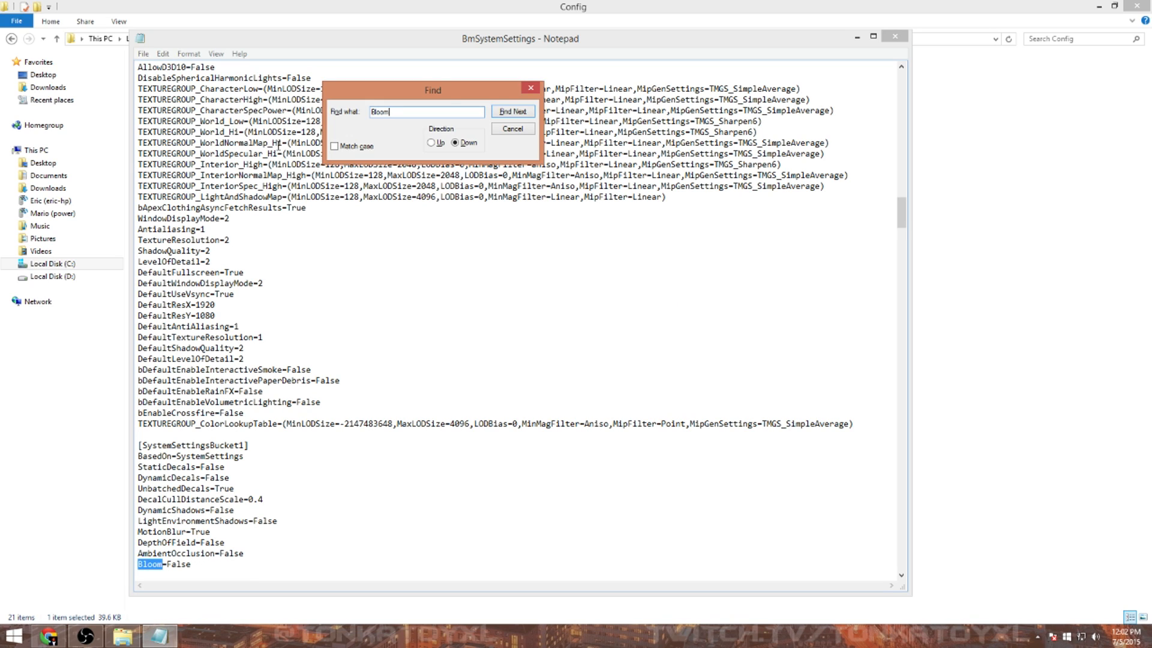
{"action": "triple_click", "coordinate": [426, 110]}
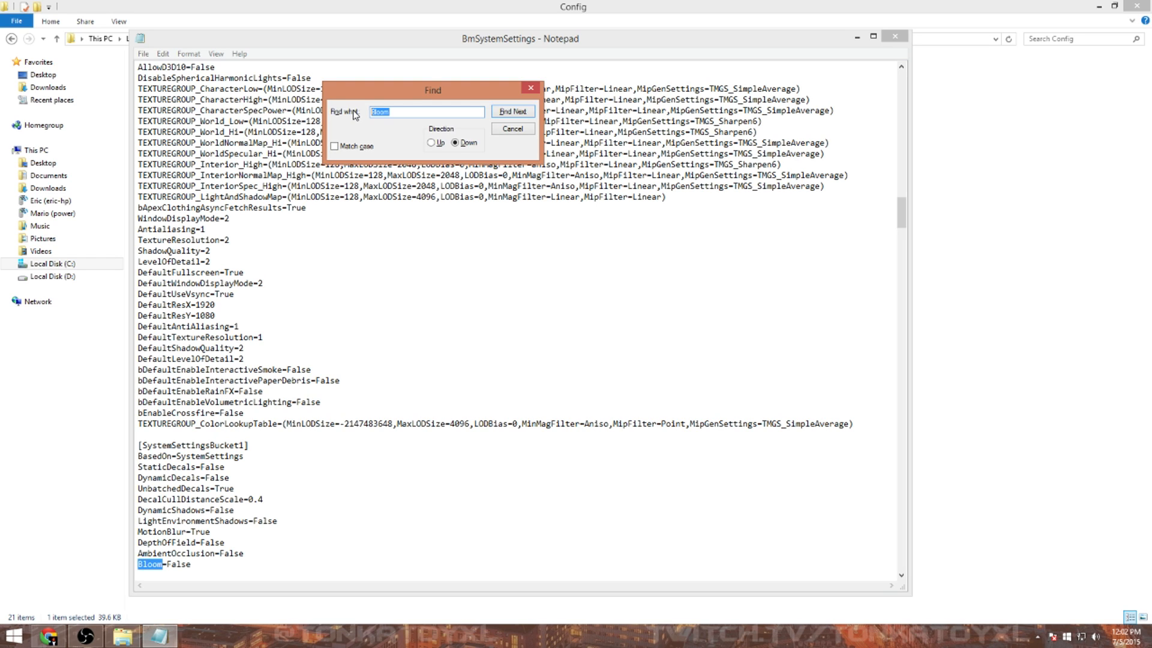
{"action": "type", "text": "Reflections"}
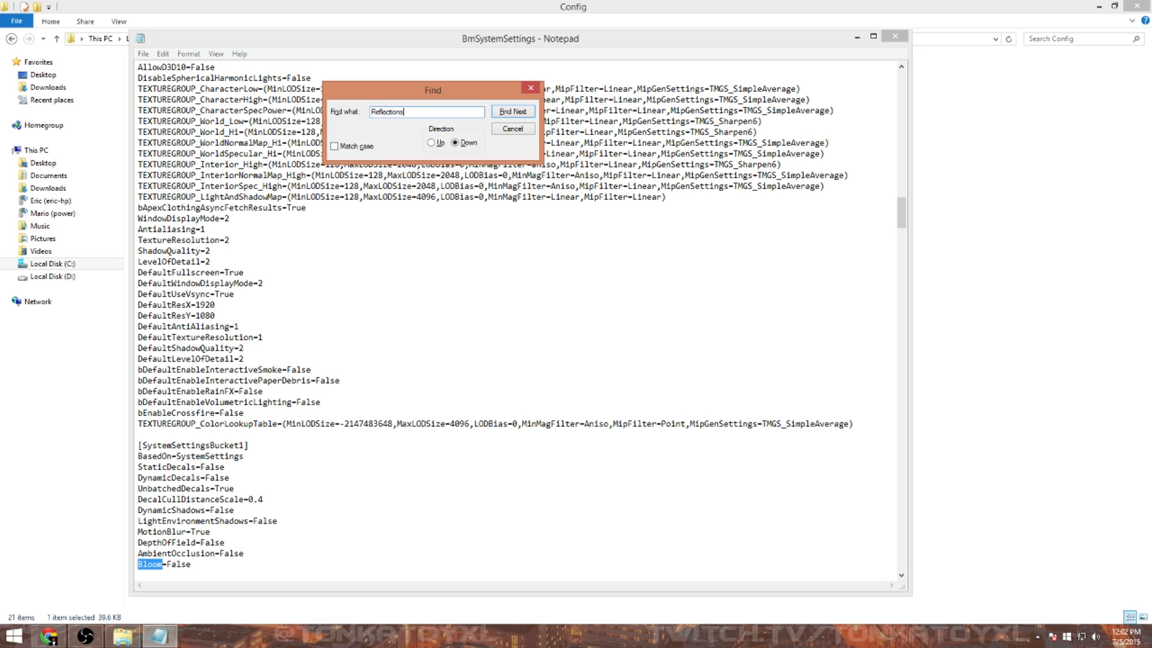
{"action": "mouse_move", "coordinate": [487, 90]}
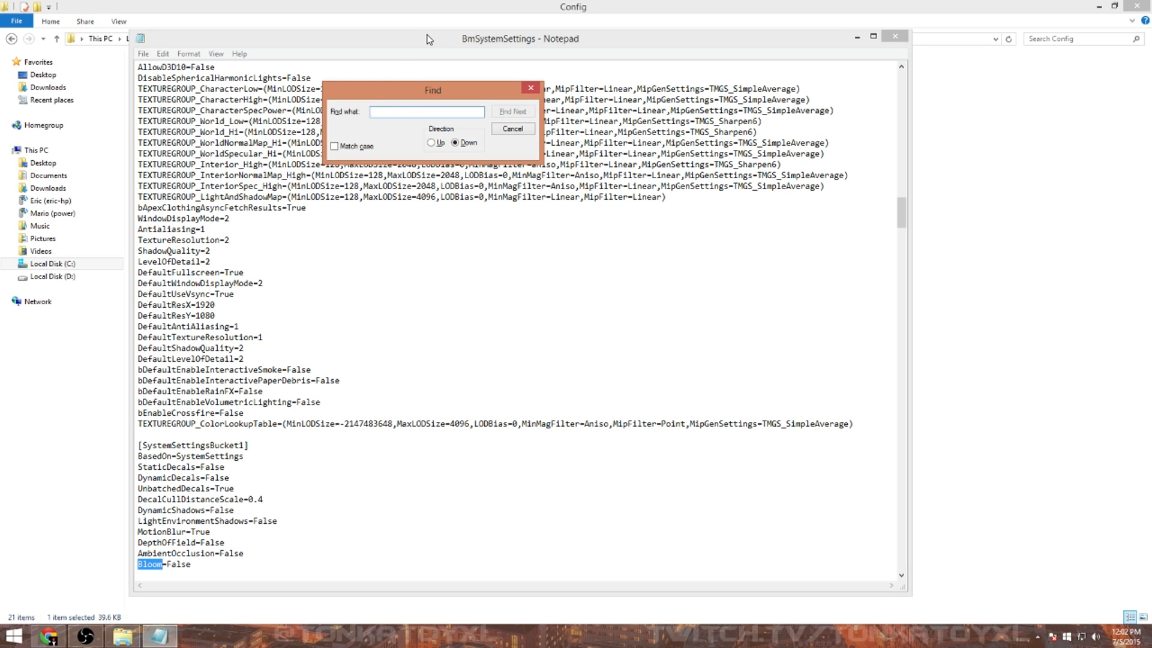
Step: Search upward for 'reflections' to reach the Reflections=True line higher in the file
{"action": "type", "text": "mf"}
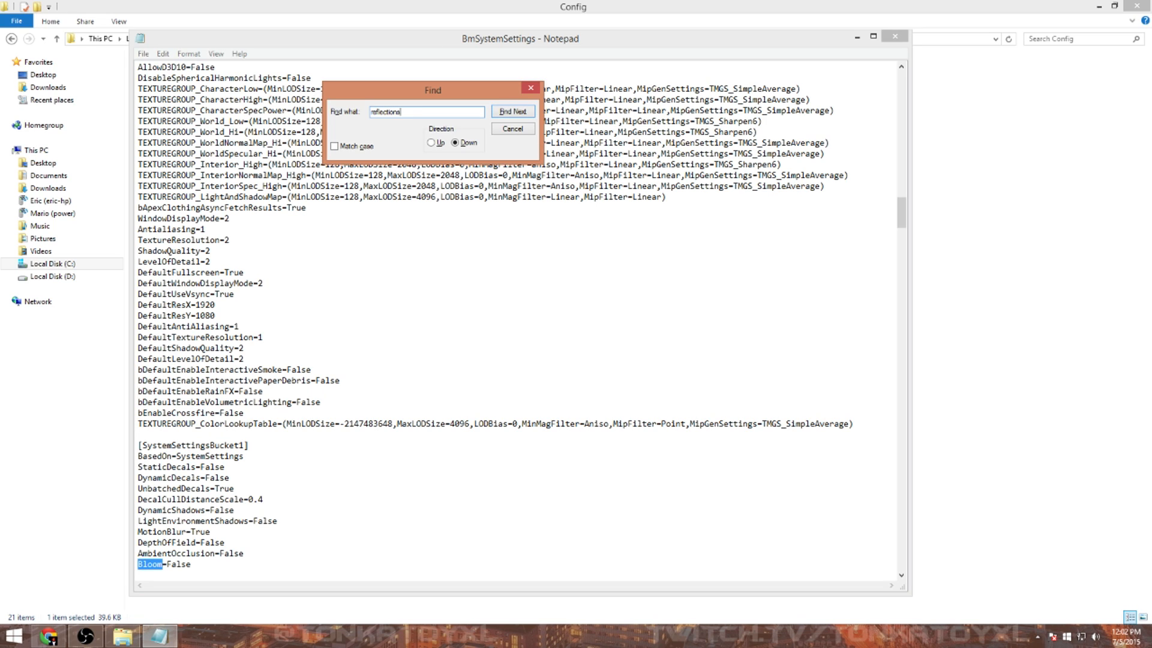
{"action": "mouse_move", "coordinate": [444, 152]}
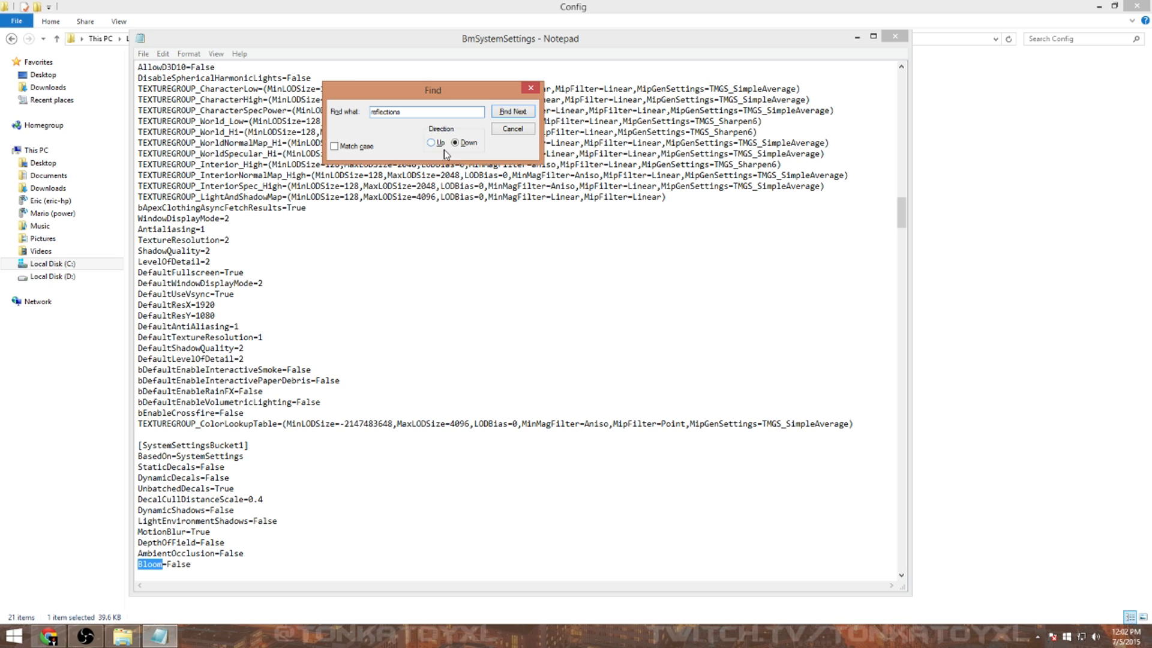
{"action": "left_click", "coordinate": [512, 110]}
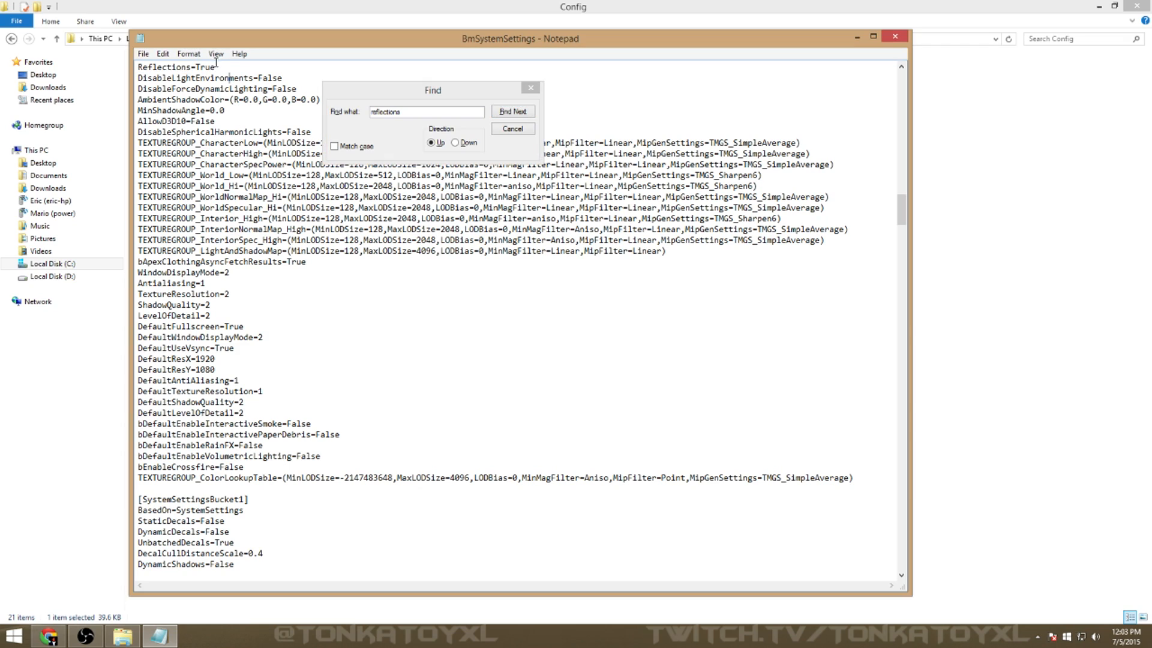
{"action": "left_click", "coordinate": [512, 110]}
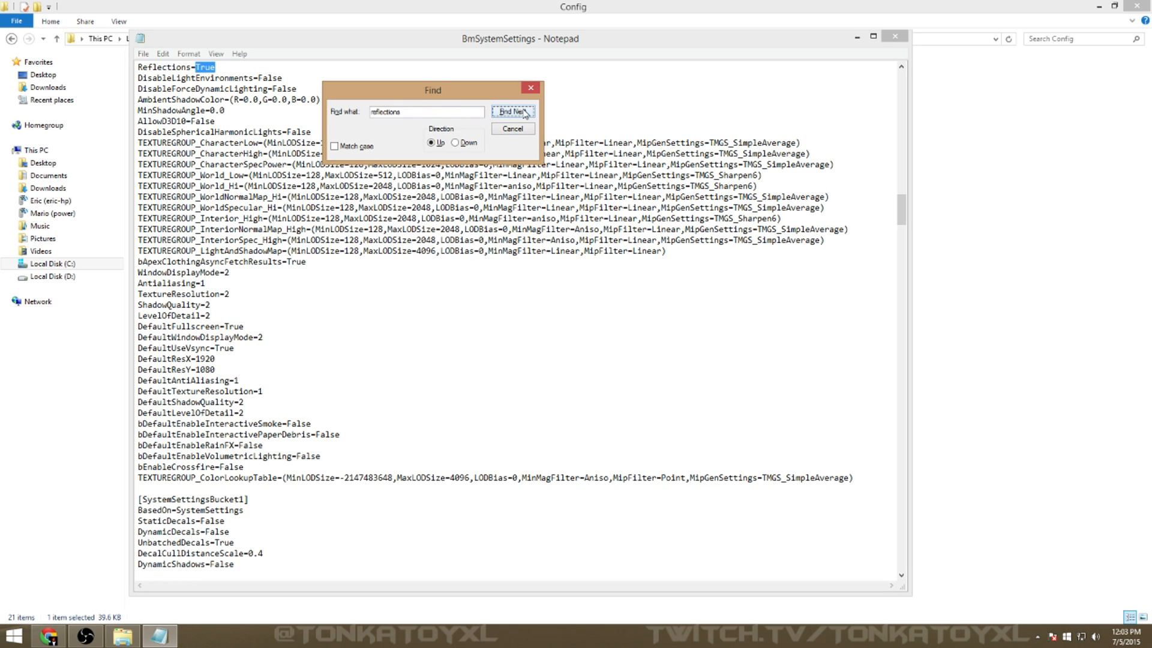
{"action": "left_click", "coordinate": [512, 110]}
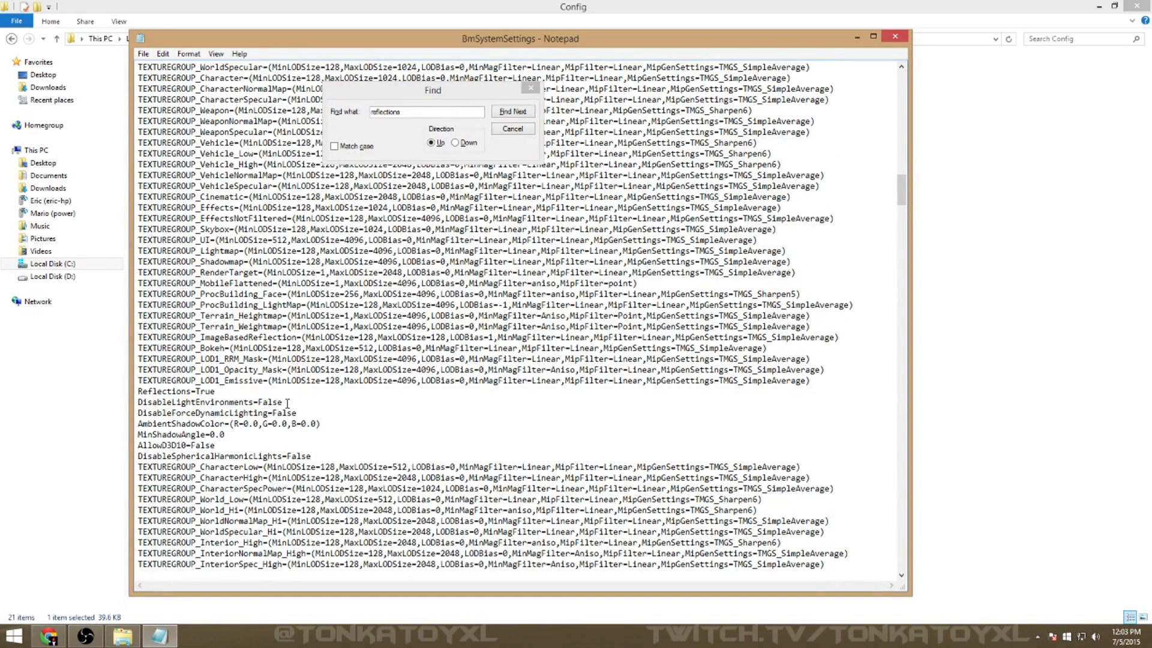
{"action": "left_click", "coordinate": [512, 110]}
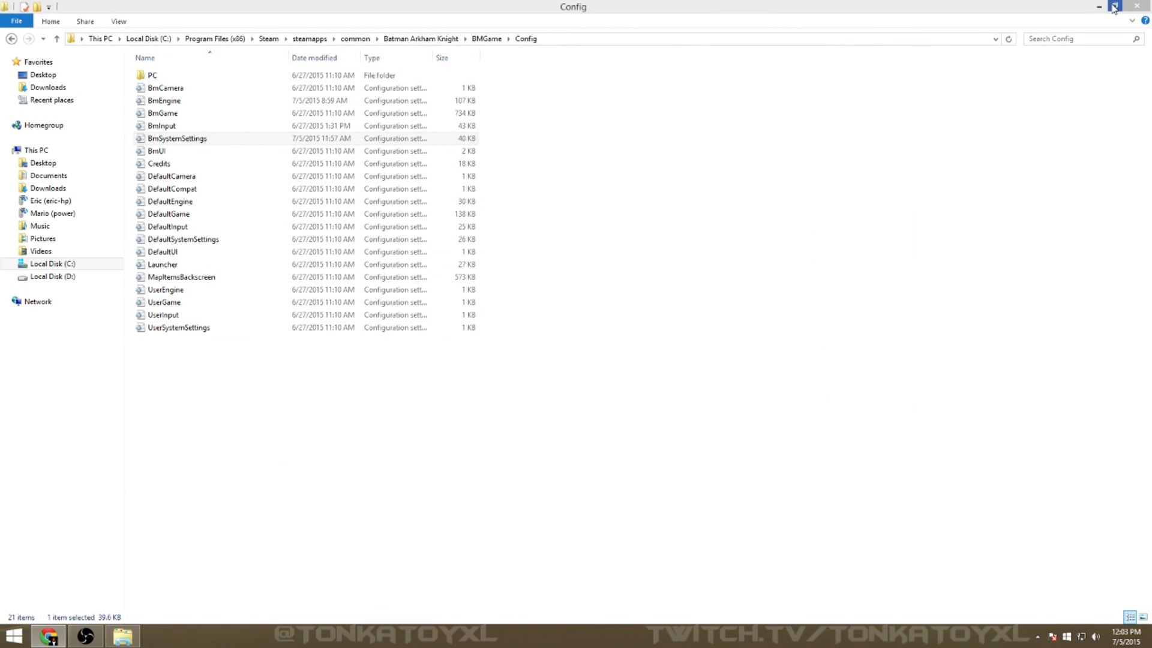
Step: Close the Config folder window, leaving the desktop showing
{"action": "left_click", "coordinate": [1114, 7]}
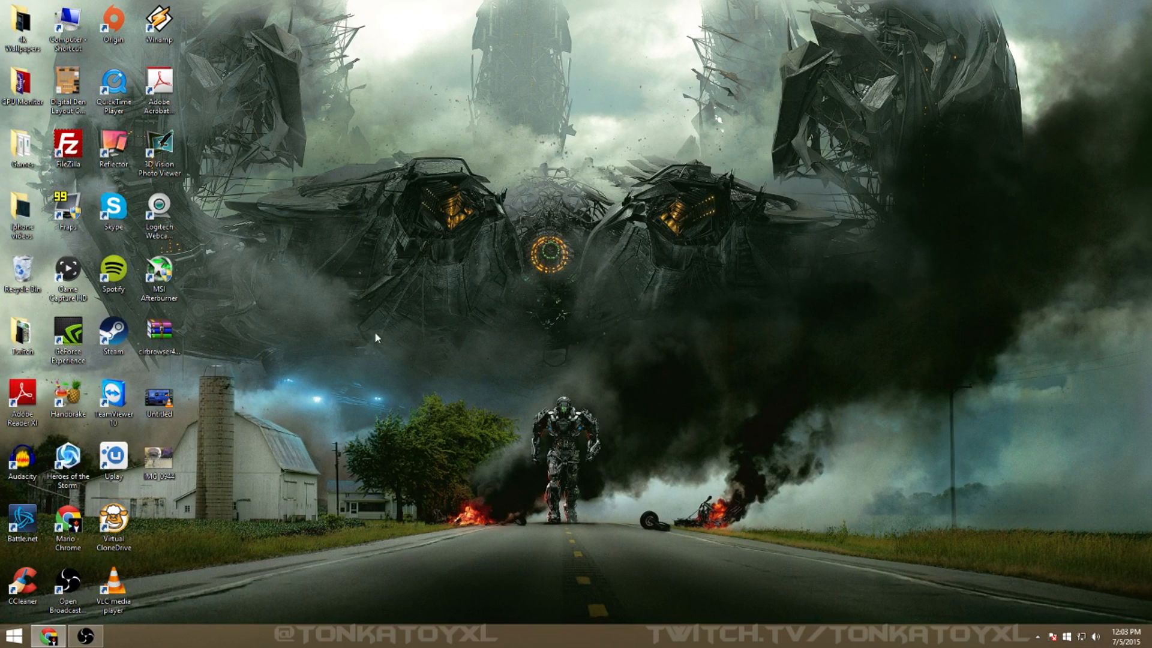
{"action": "mouse_move", "coordinate": [320, 383]}
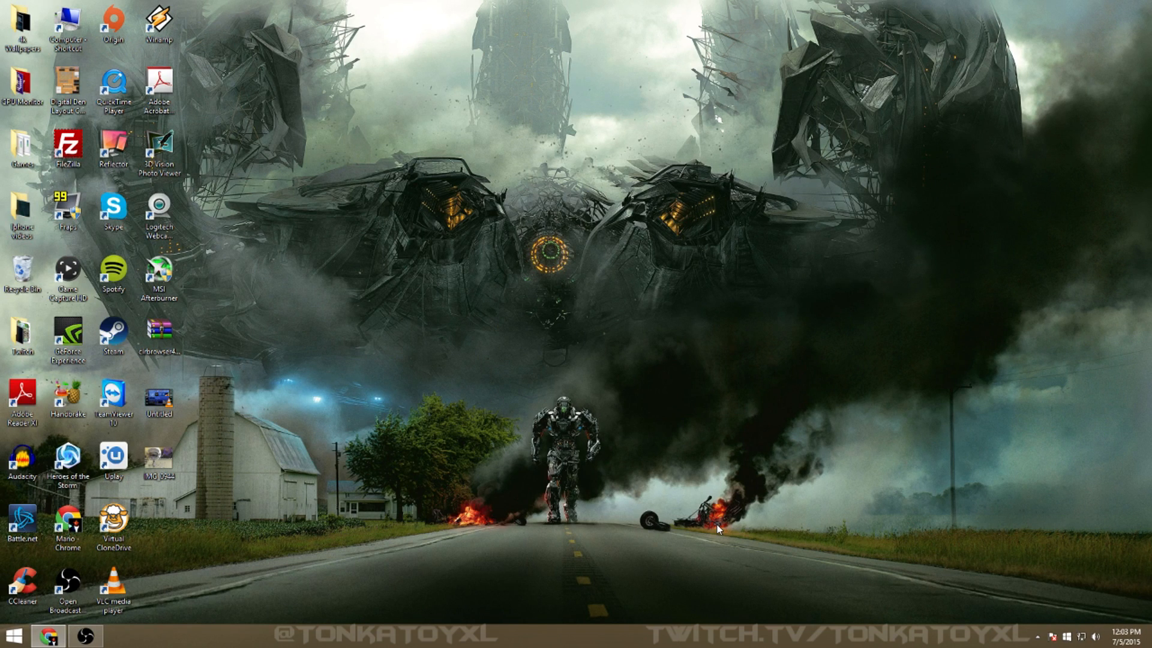
{"action": "mouse_move", "coordinate": [736, 423]}
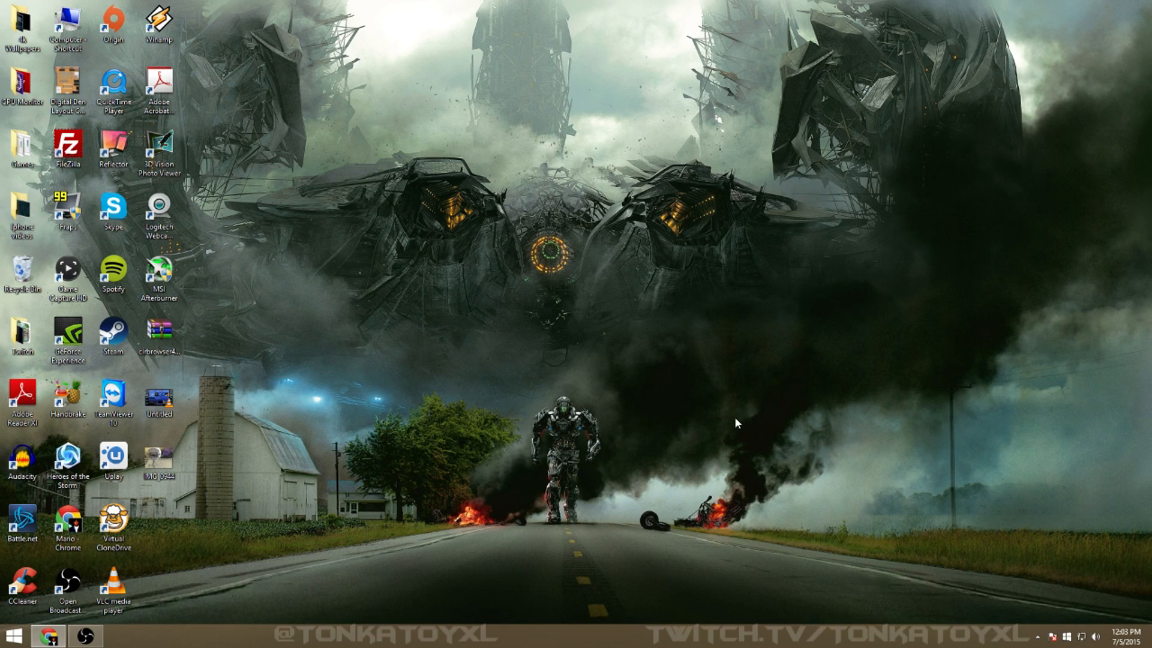
{"action": "mouse_move", "coordinate": [309, 509]}
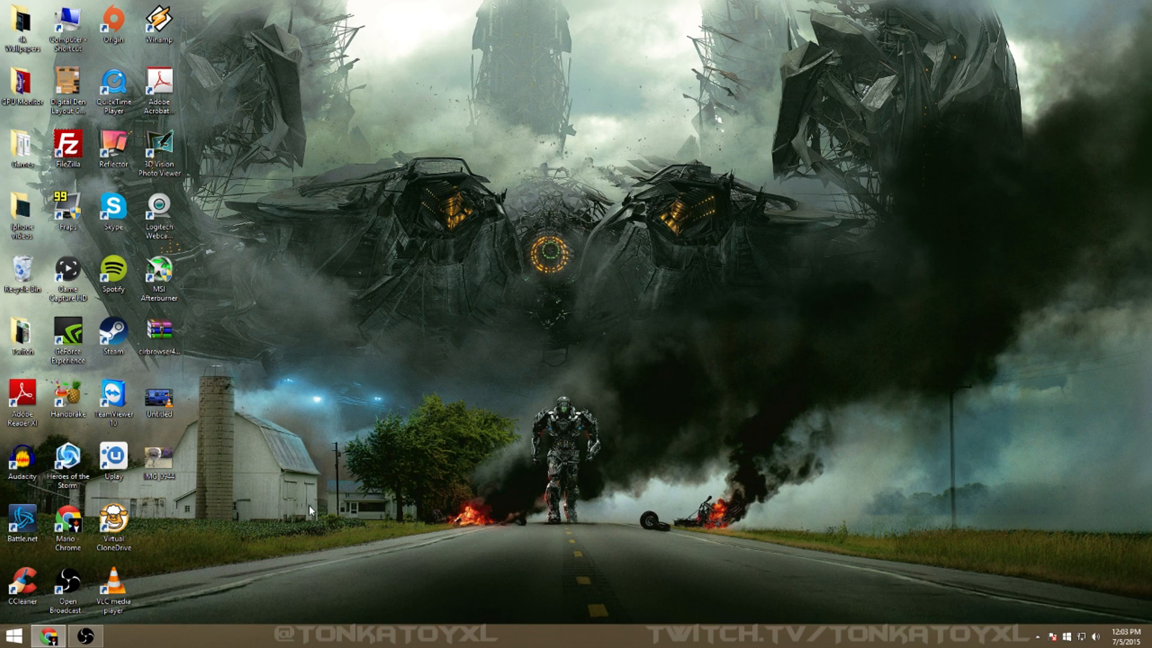